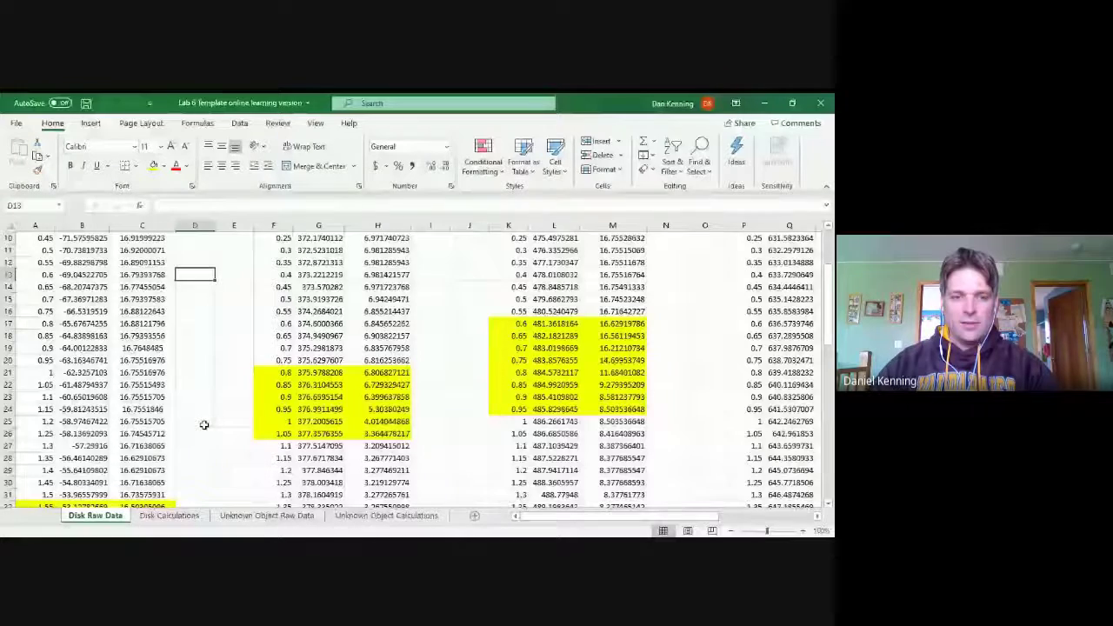
Step: Scroll the Disk Raw Data sheet and inspect the row 37 angular velocity reading
scroll(down, 3)
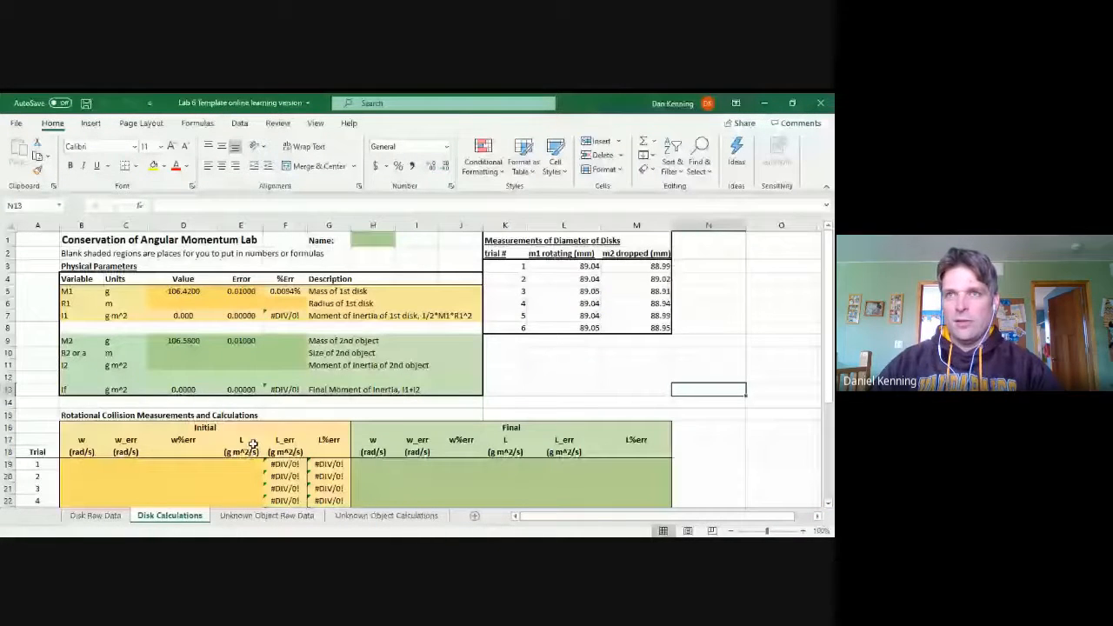
scroll(down, 3)
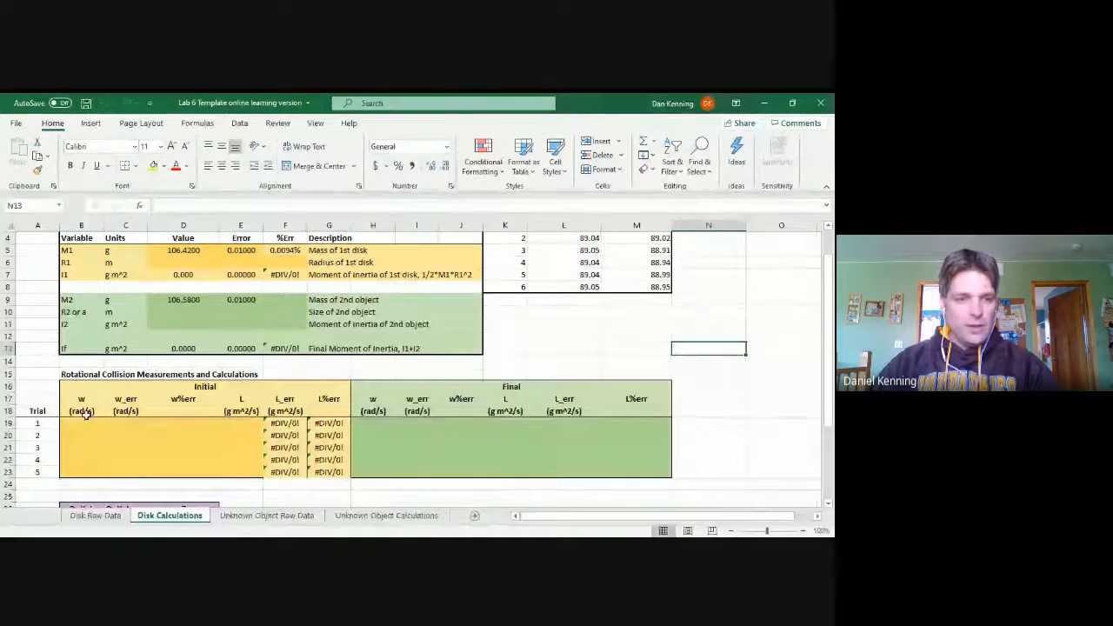
click(80, 424)
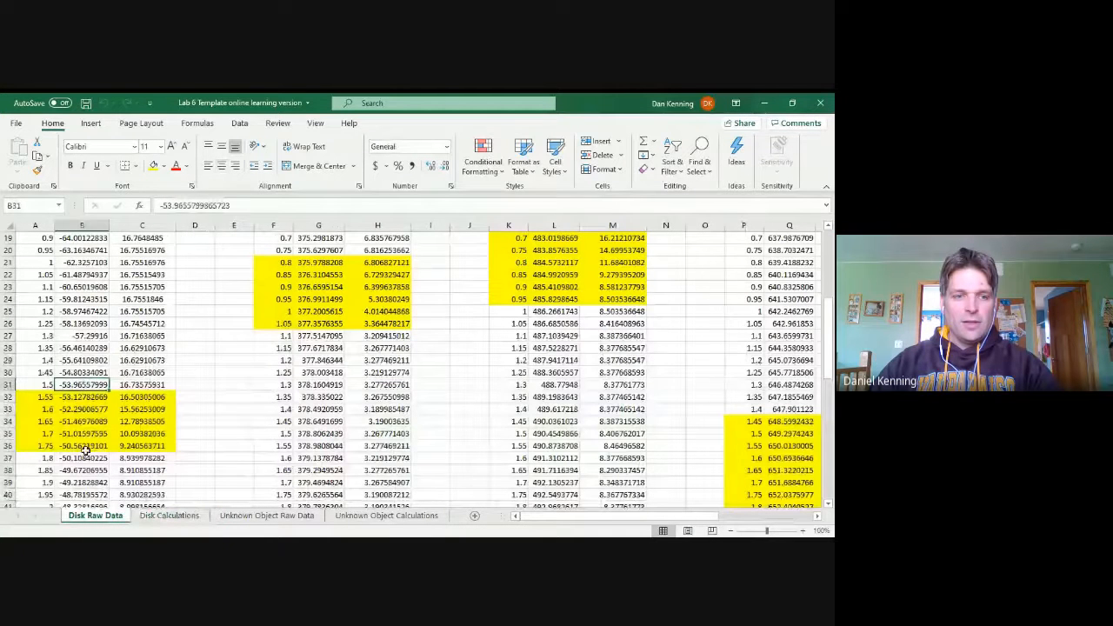
click(81, 459)
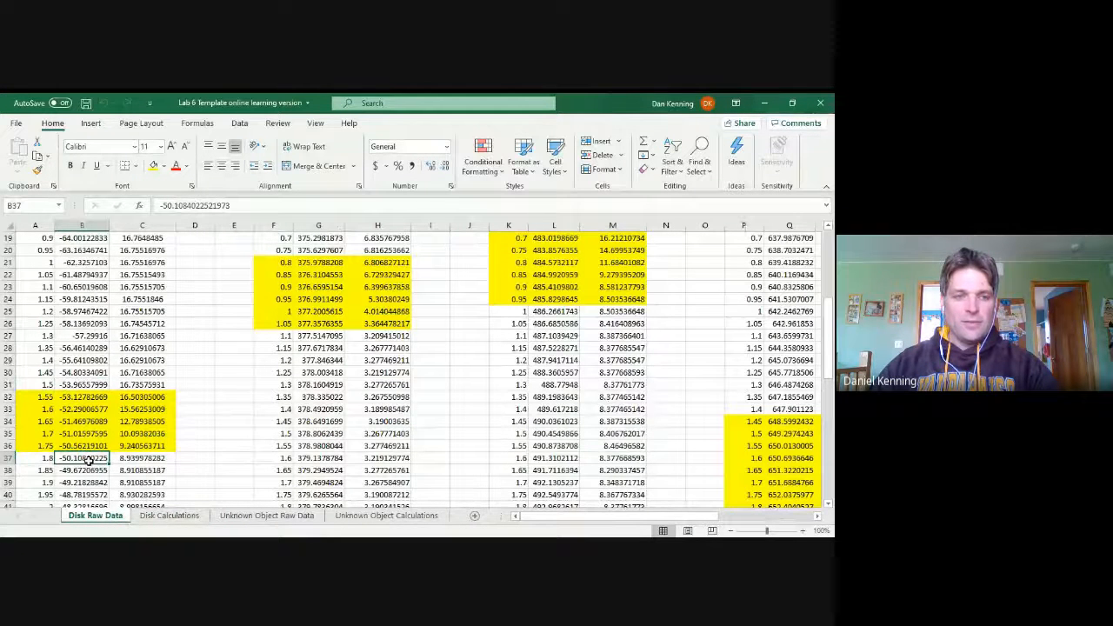
scroll(up, 3)
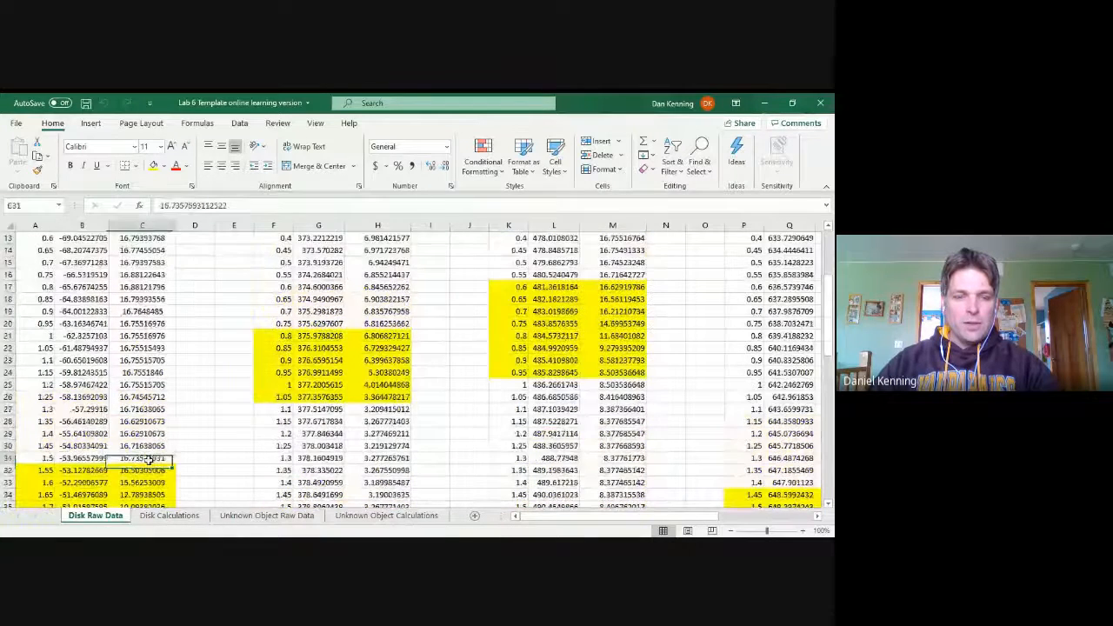
scroll(down, 3)
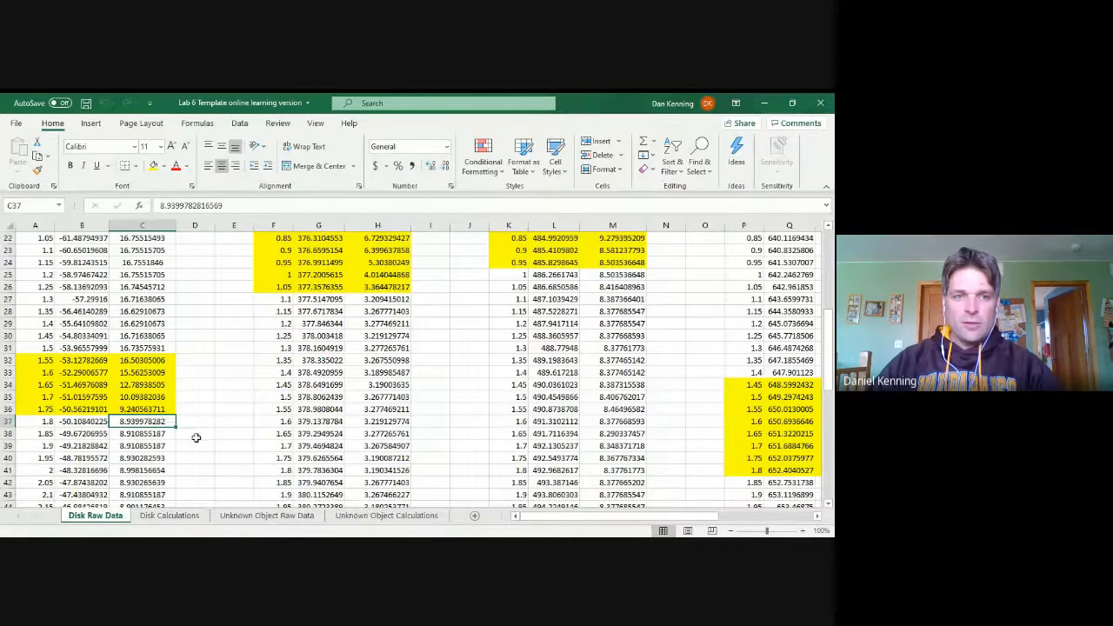
mouse_move(194, 431)
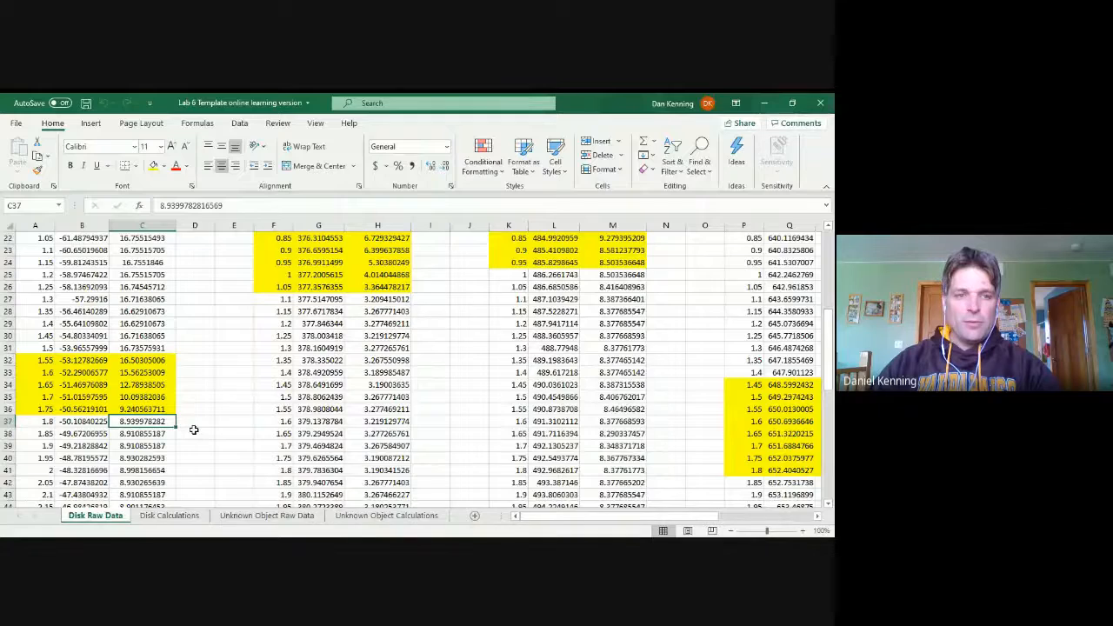
Step: Select the after-collision readings from row 37 down, then clear the selection and show Disk Calculations
scroll(up, 3)
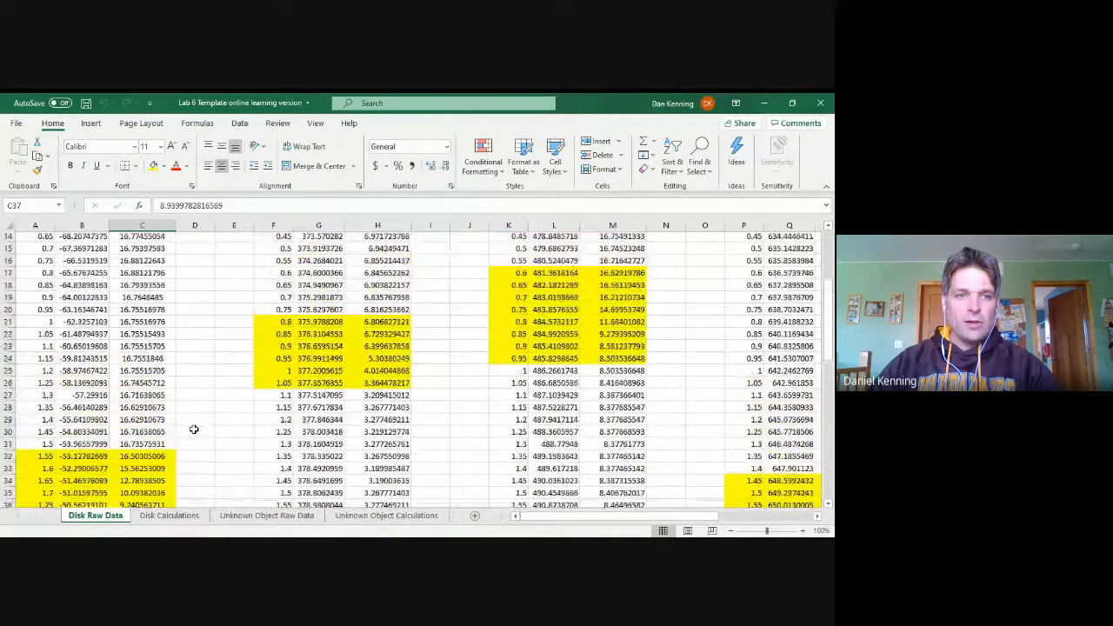
scroll(down, 3)
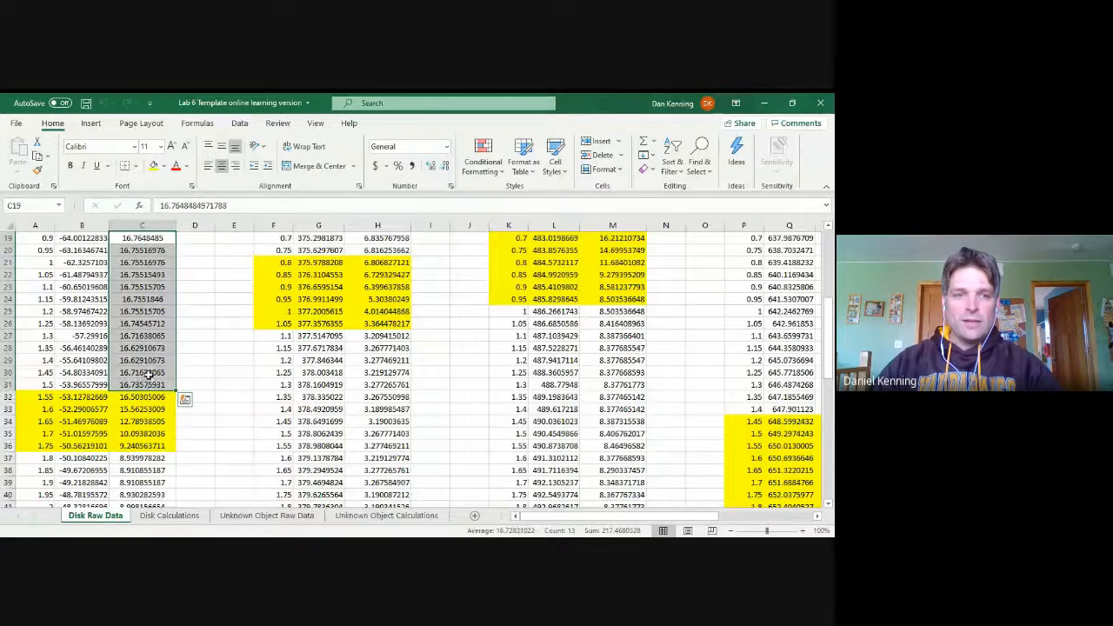
scroll(down, 3)
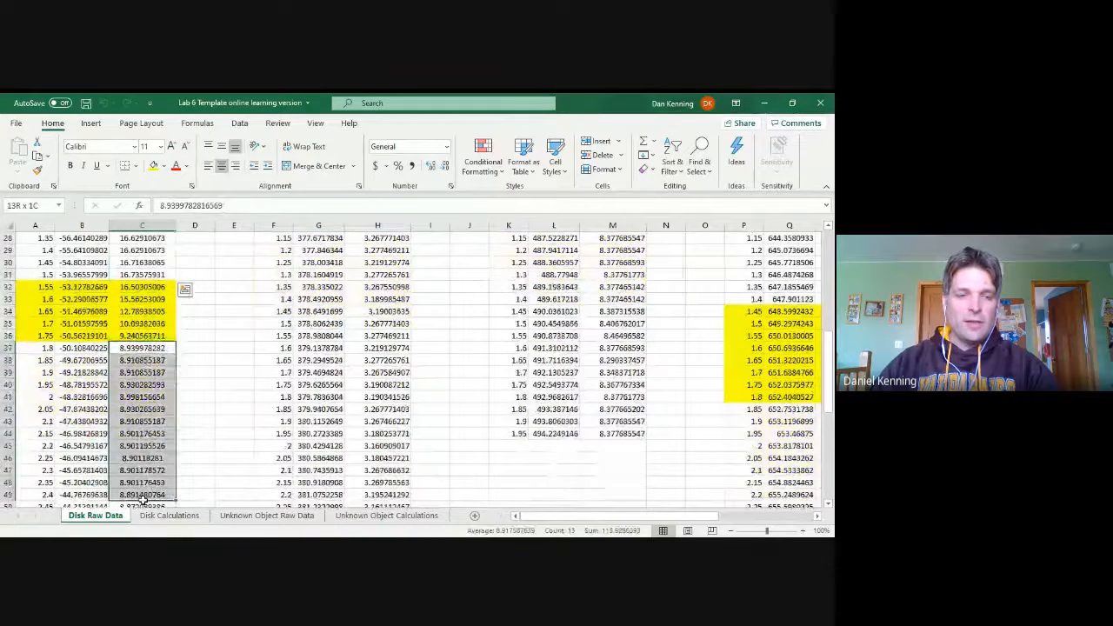
click(142, 347)
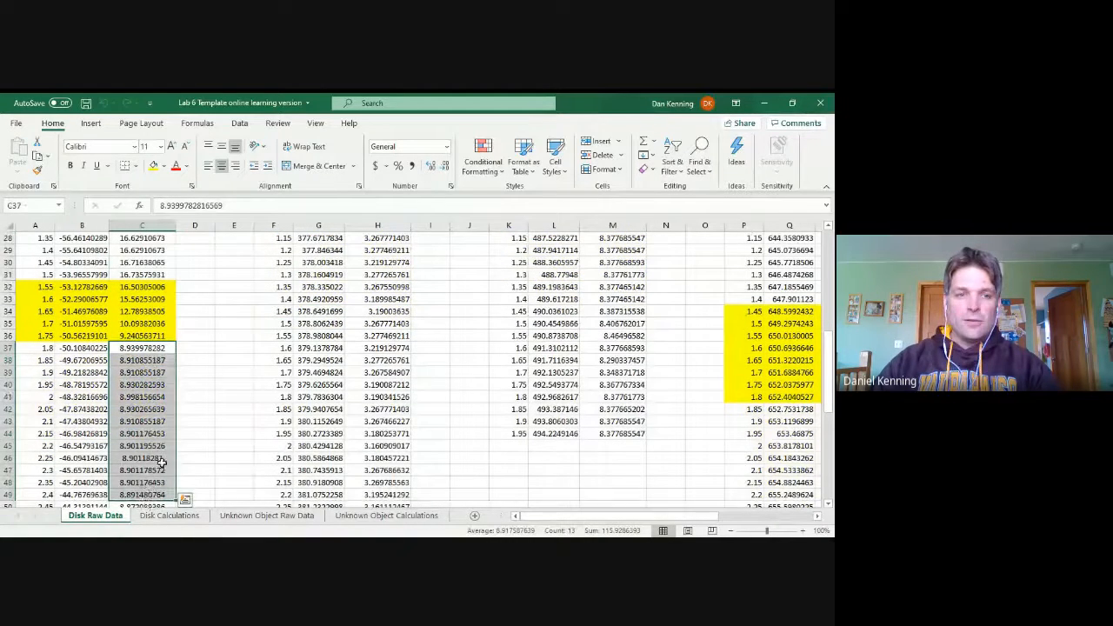
scroll(up, 3)
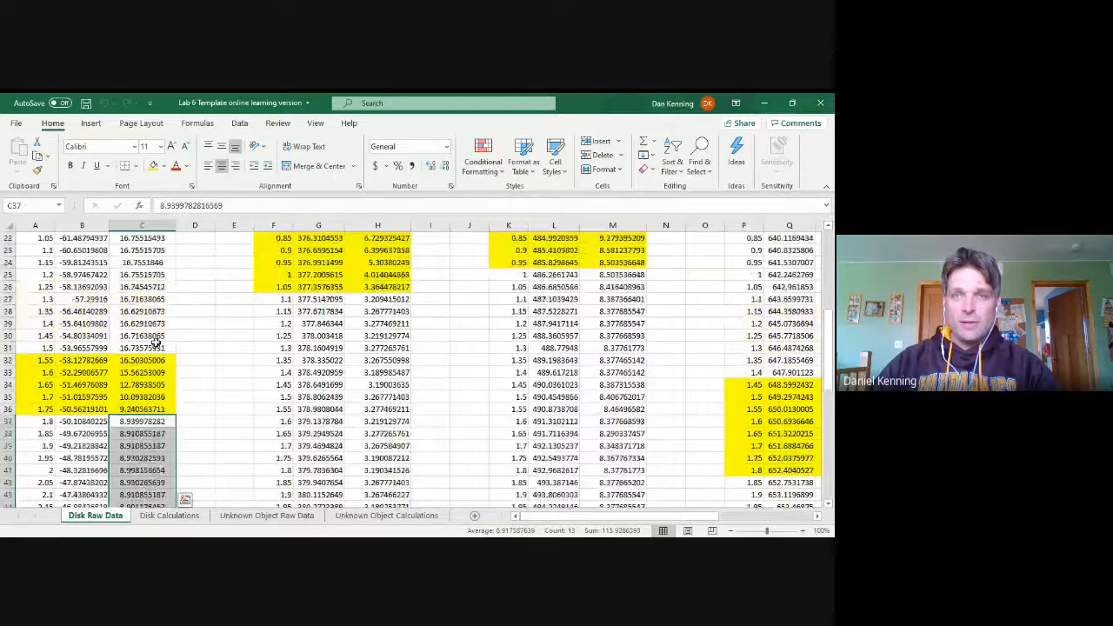
click(234, 360)
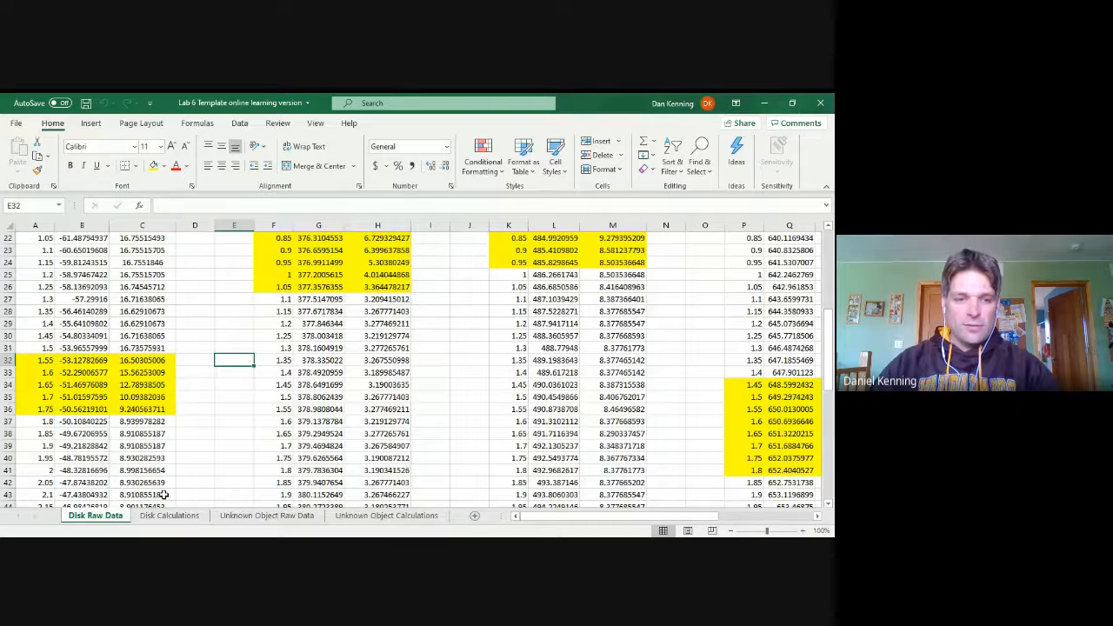
click(169, 515)
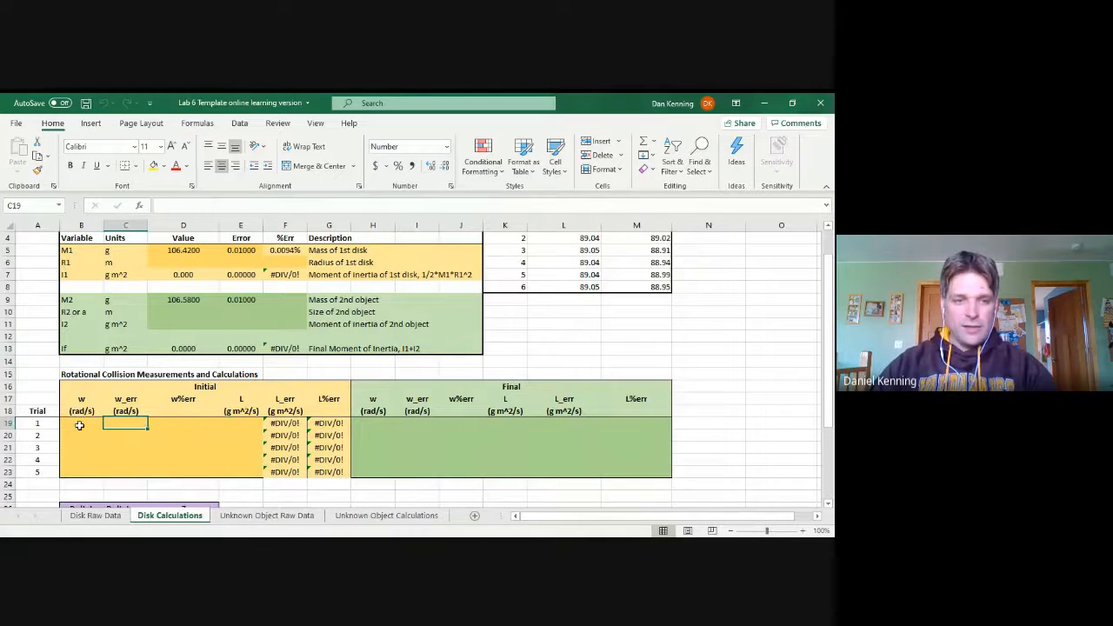
click(394, 424)
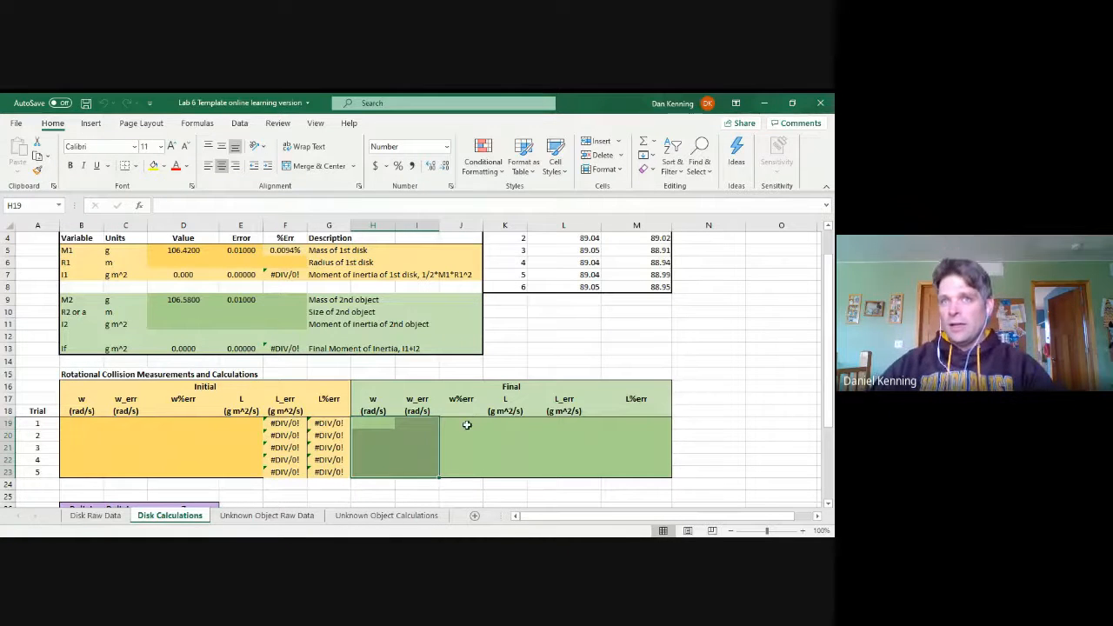
mouse_move(485, 401)
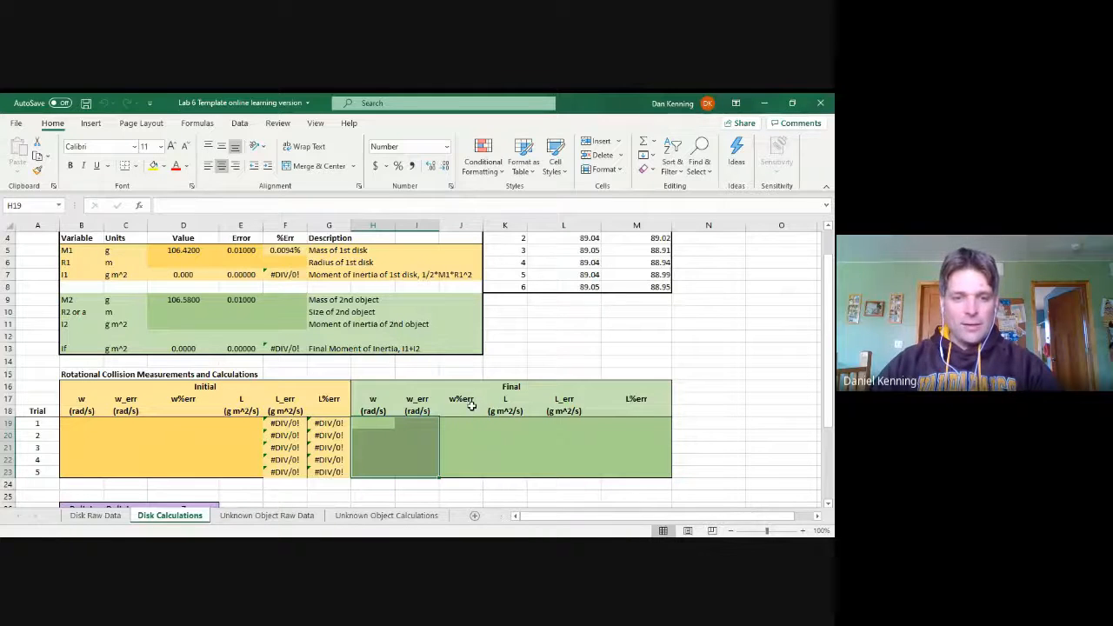
mouse_move(457, 454)
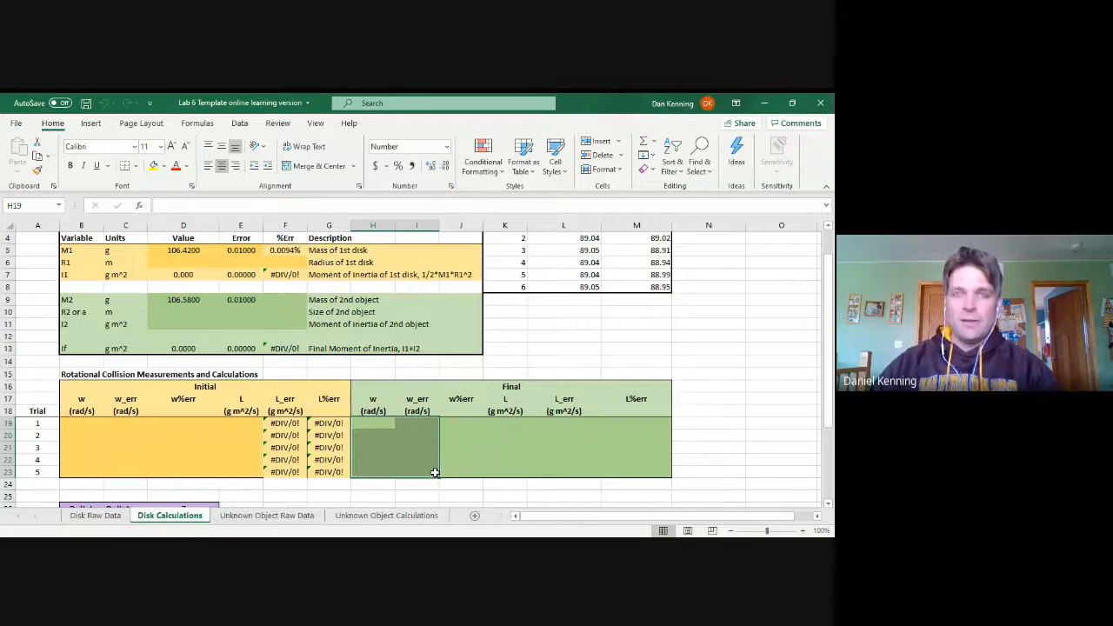
mouse_move(413, 488)
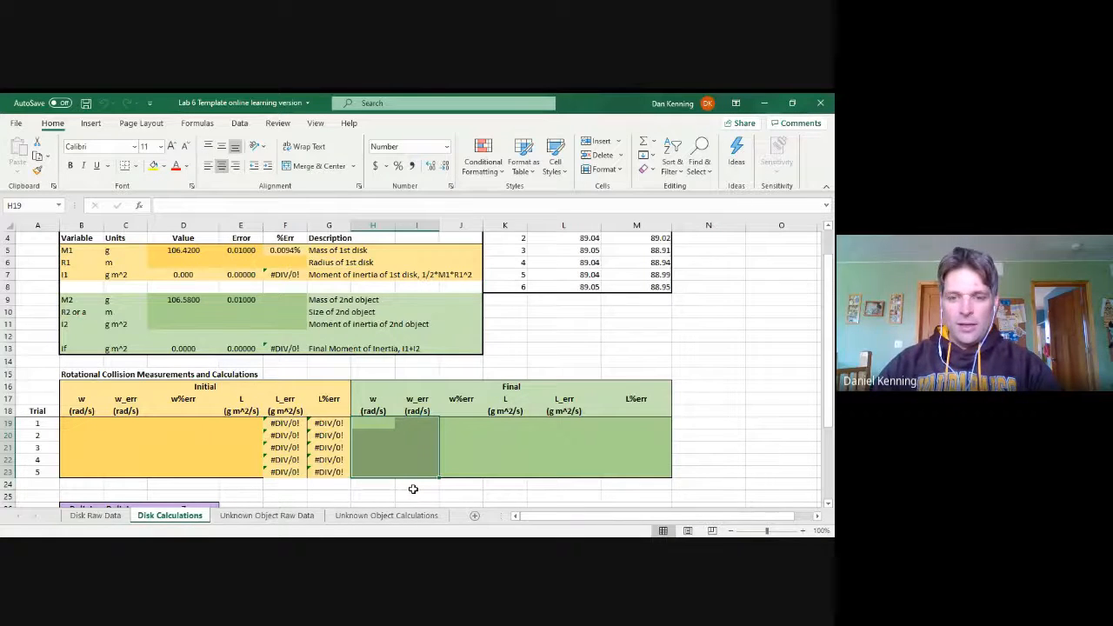
mouse_move(496, 489)
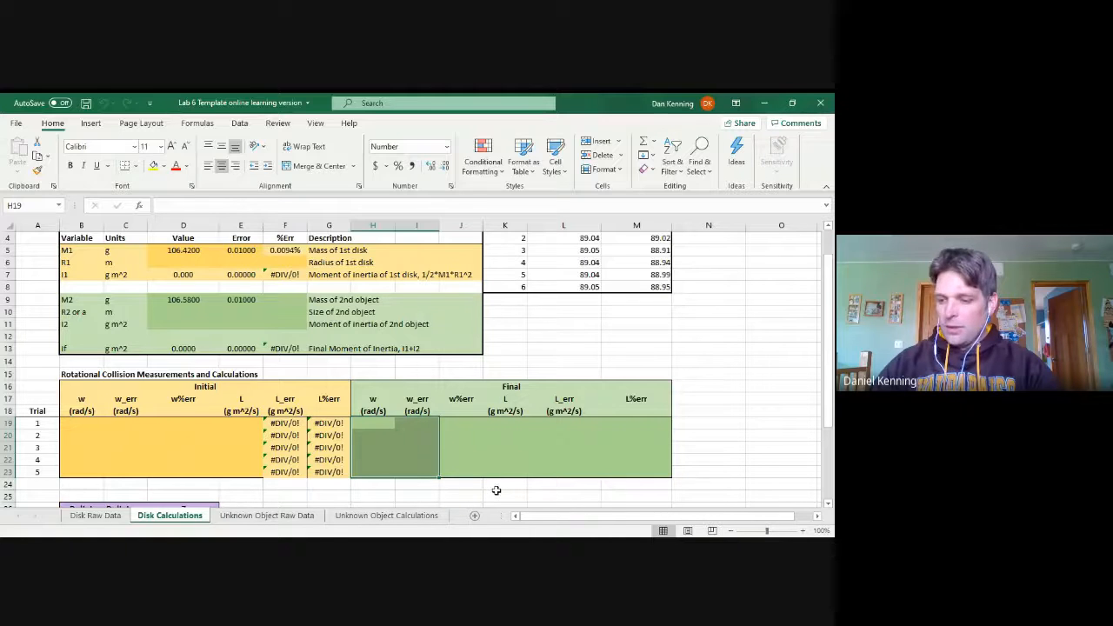
mouse_move(490, 451)
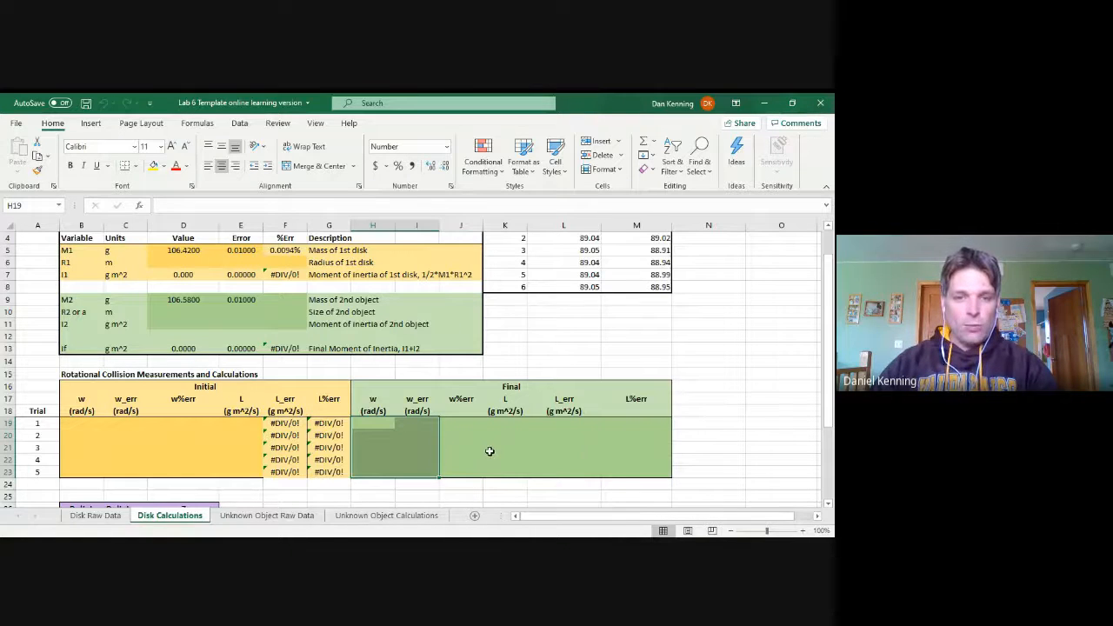
click(636, 423)
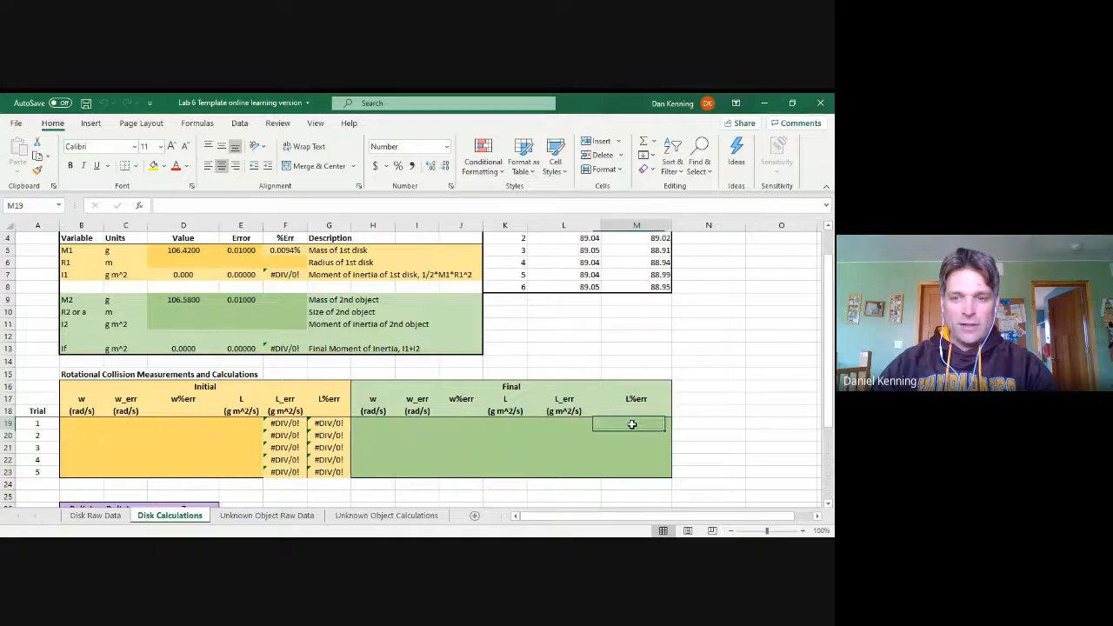
click(563, 423)
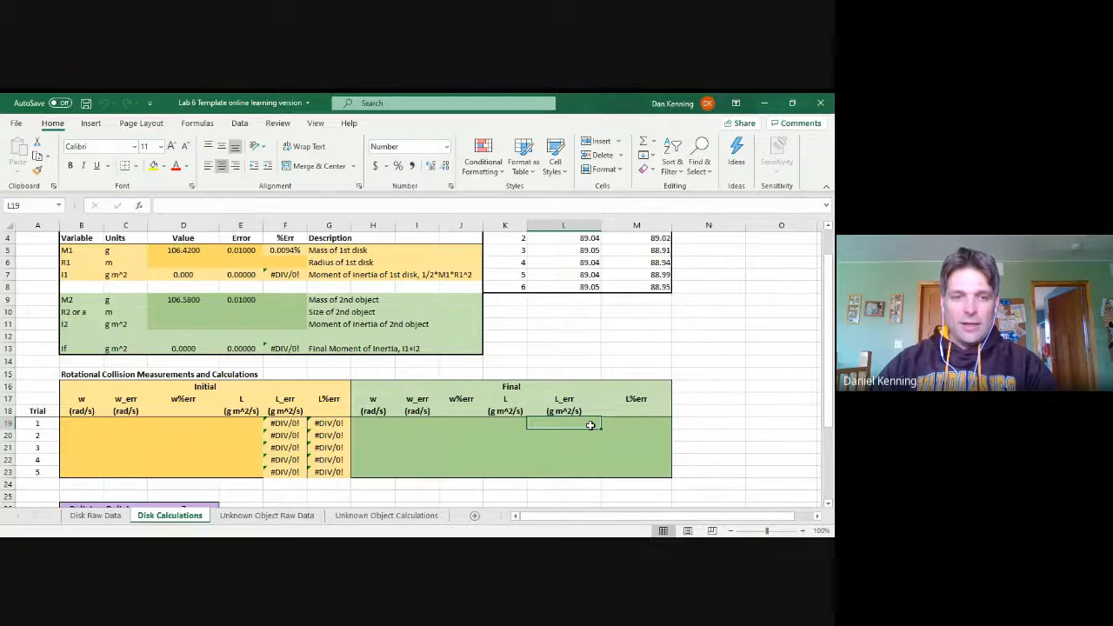
scroll(down, 3)
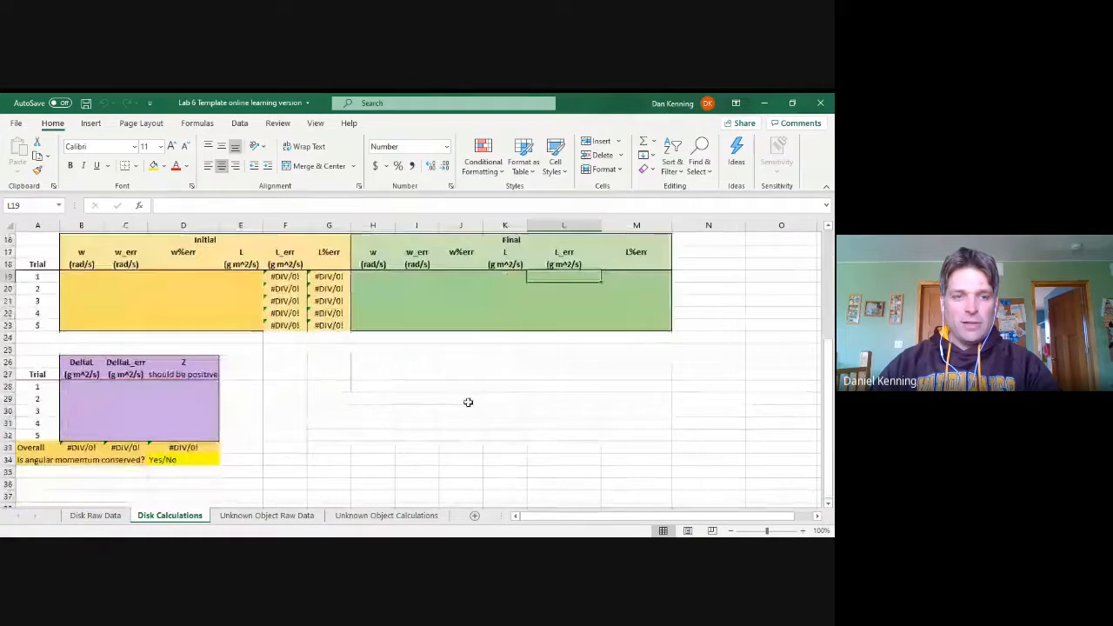
drag(80, 384, 125, 433)
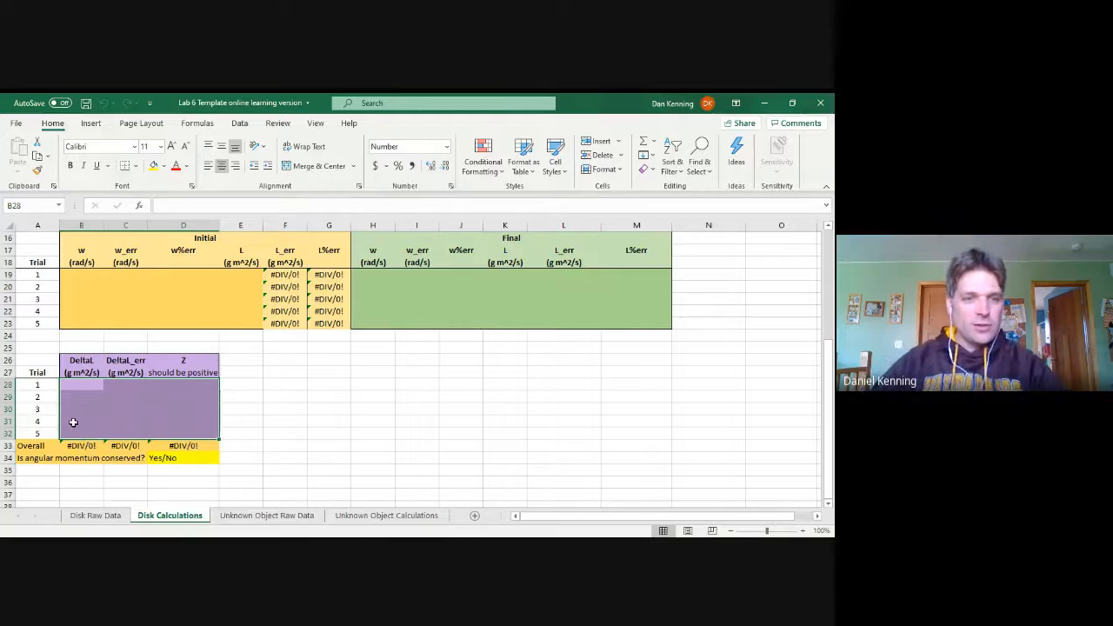
click(183, 384)
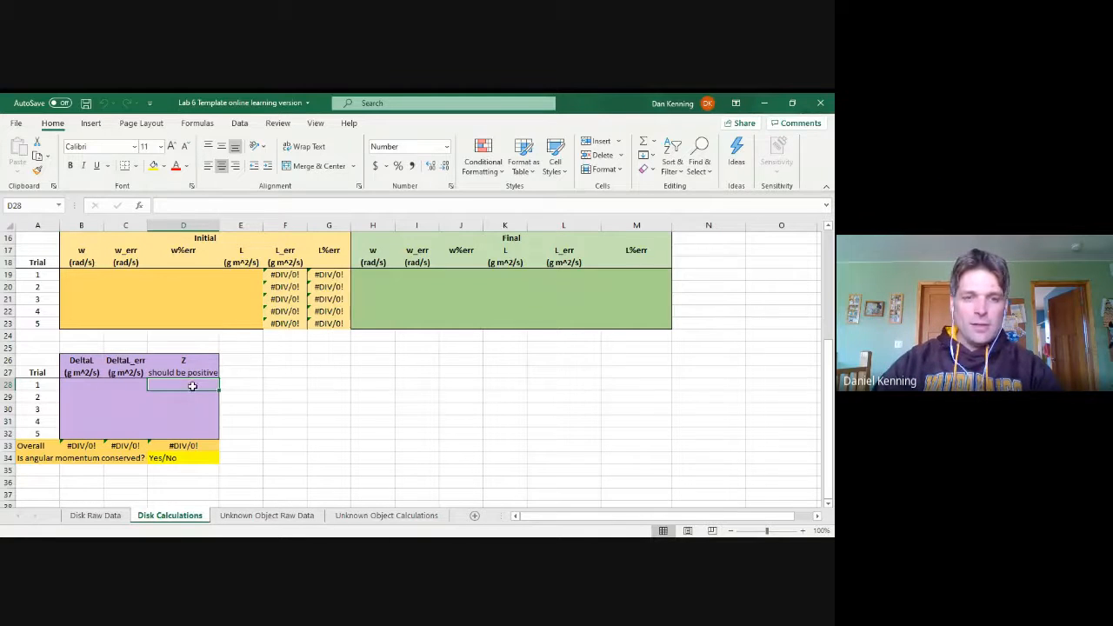
mouse_move(491, 392)
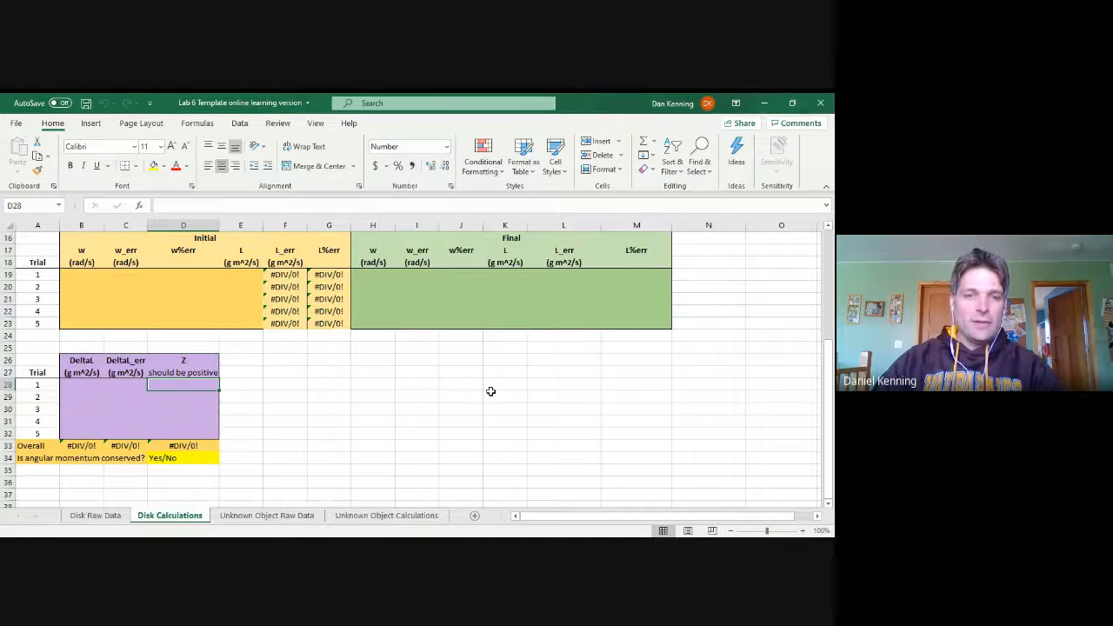
scroll(up, 3)
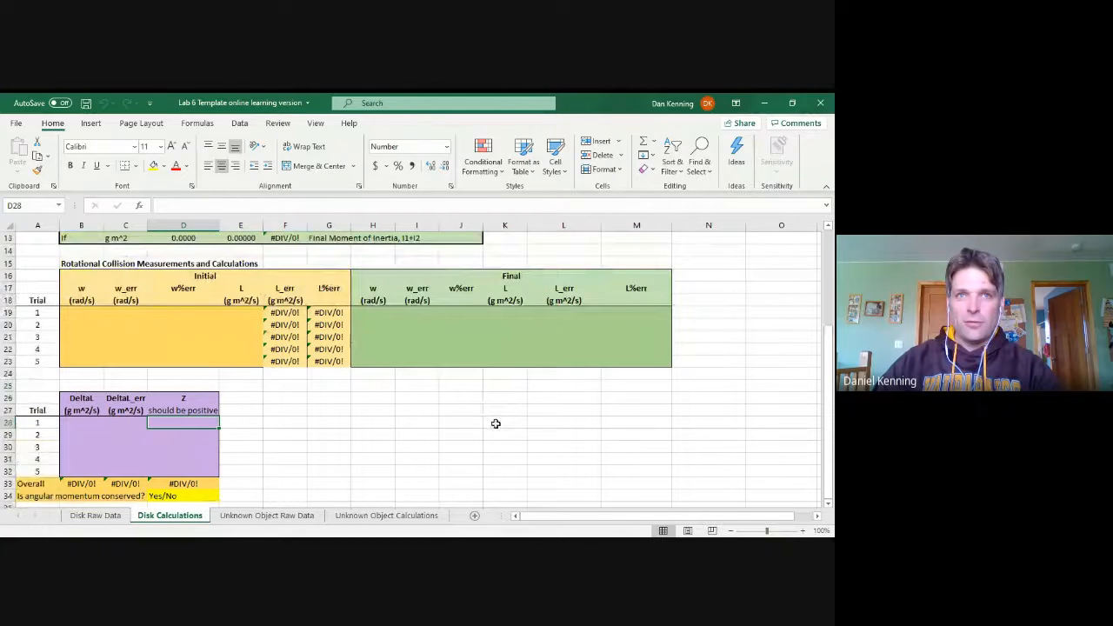
mouse_move(475, 445)
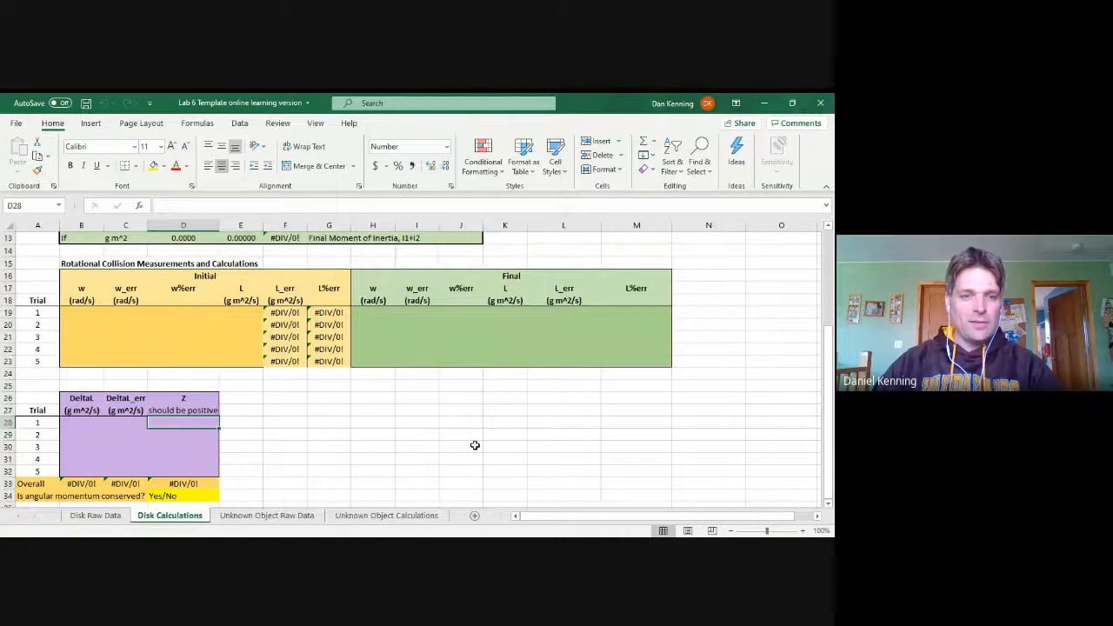
mouse_move(273, 426)
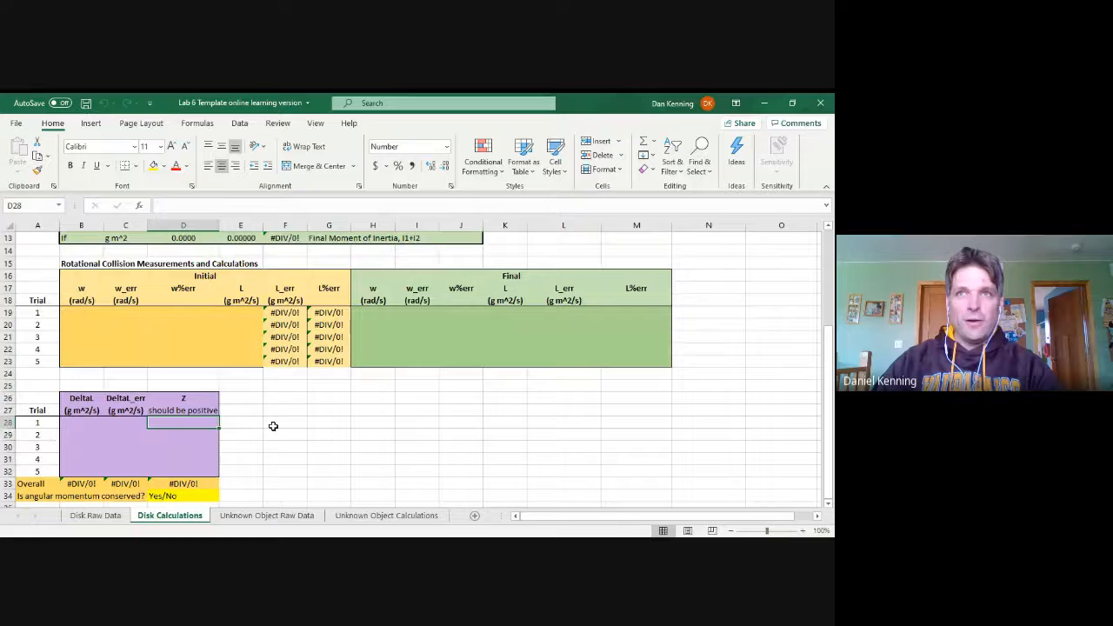
mouse_move(267, 431)
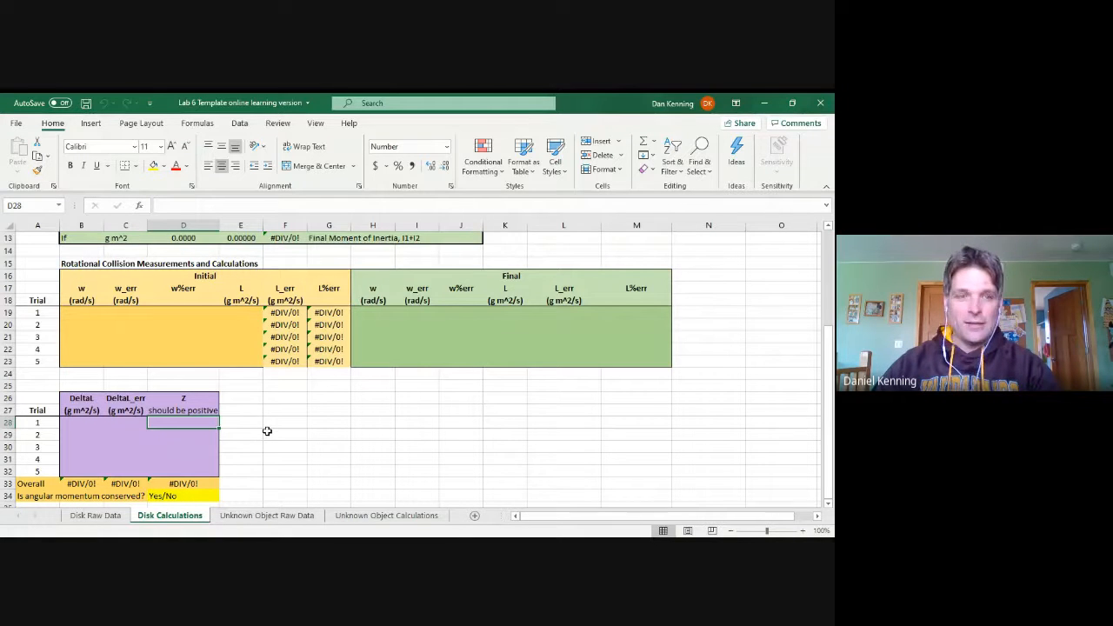
mouse_move(245, 450)
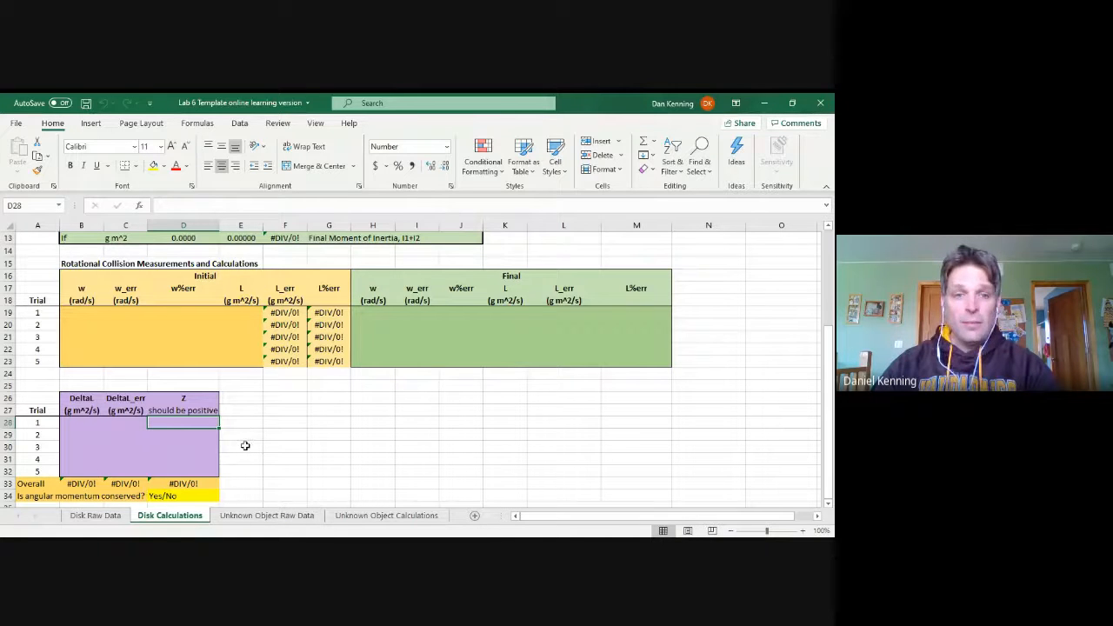
mouse_move(268, 451)
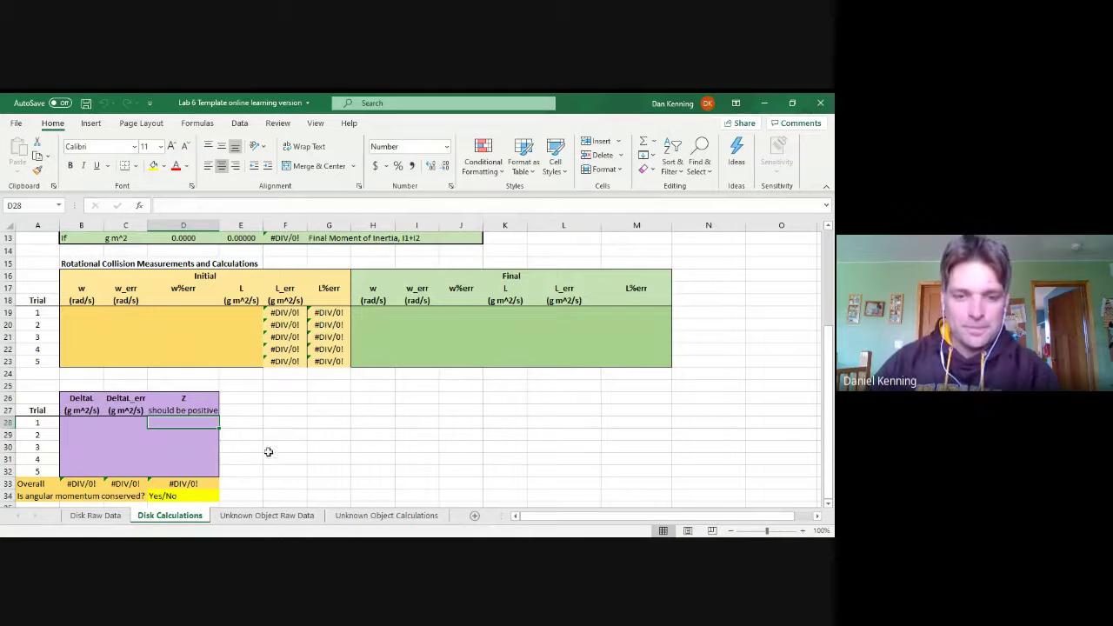
mouse_move(336, 442)
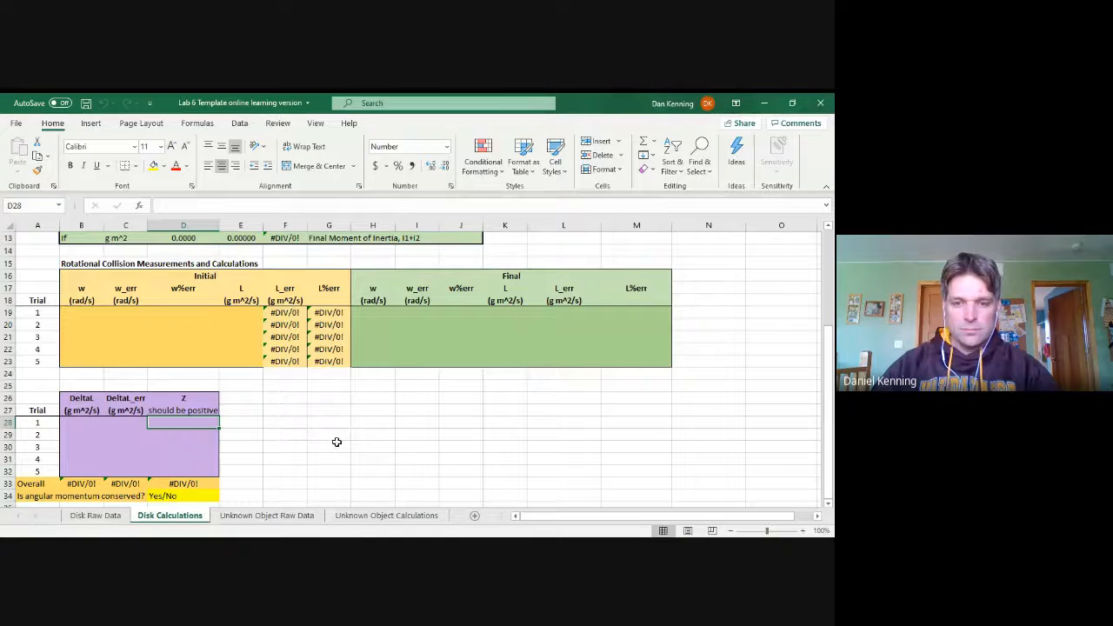
click(266, 515)
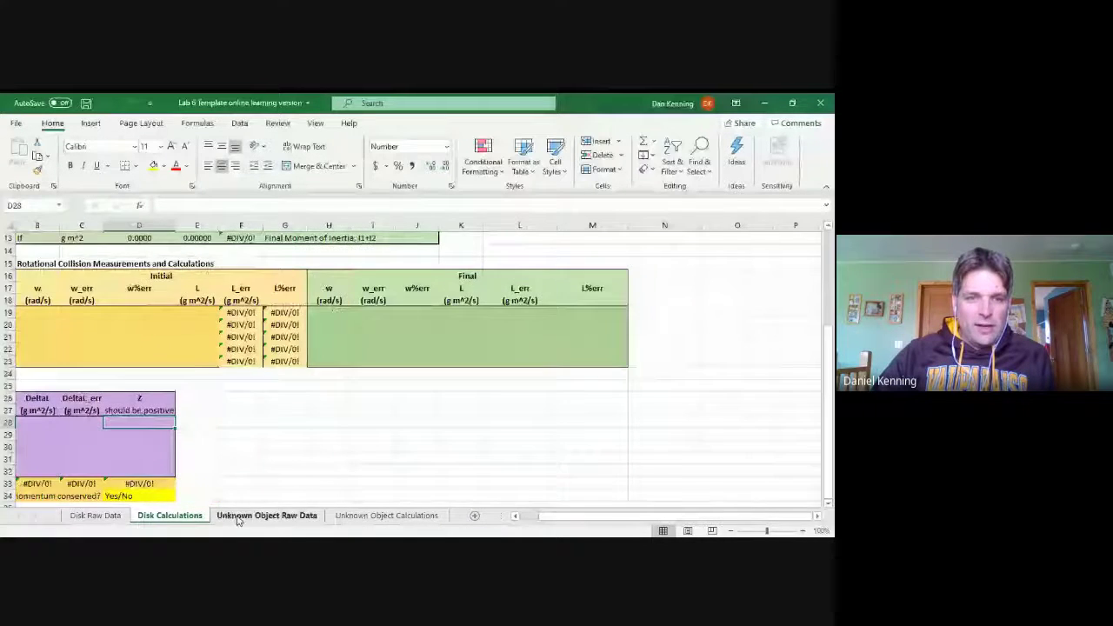
Step: Bring up the Unknown Object Raw Data sheet after glancing at Unknown Object Calculations
click(267, 514)
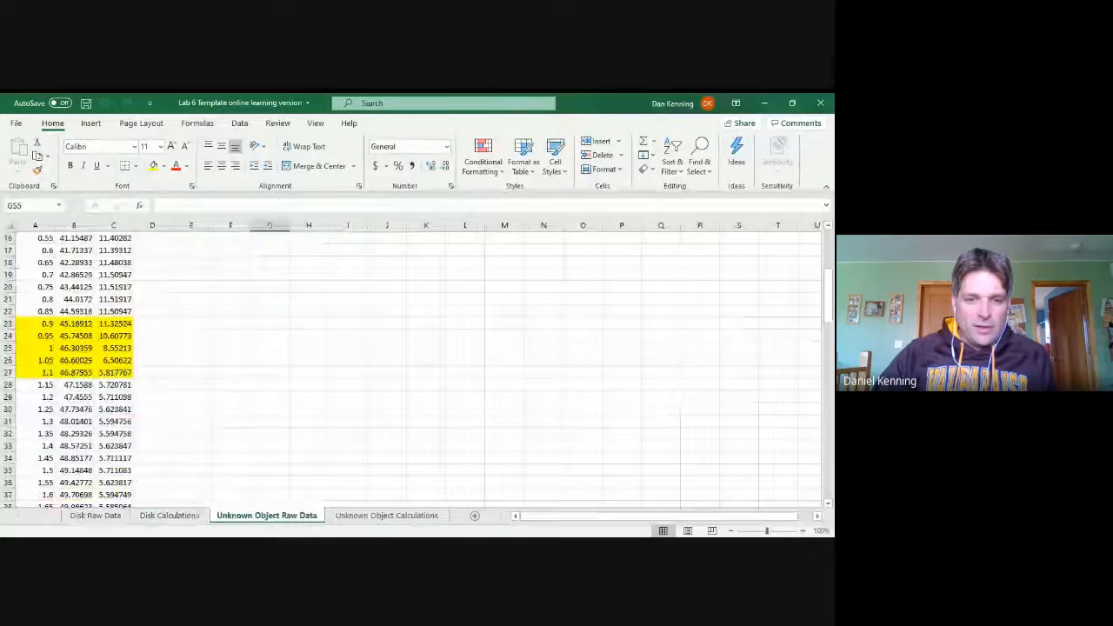
click(386, 512)
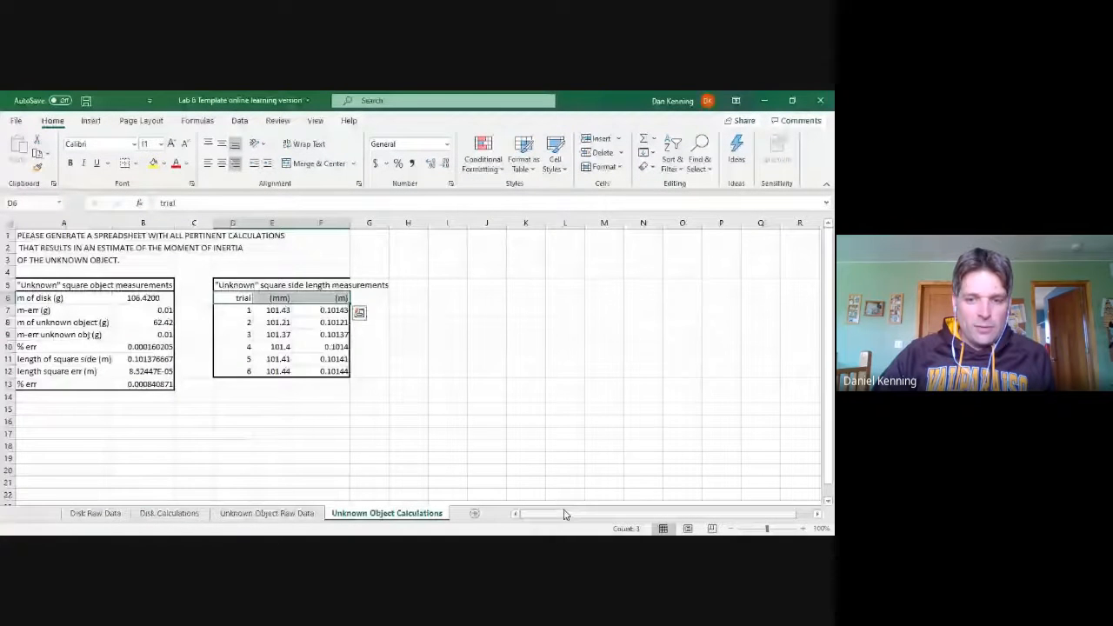
click(266, 513)
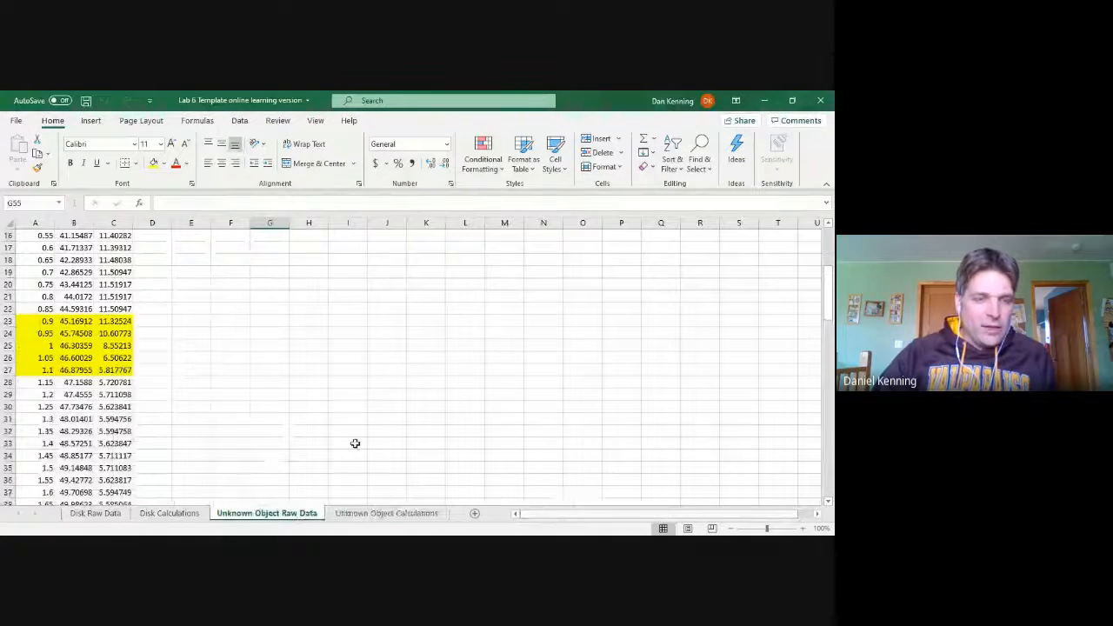
scroll(up, 3)
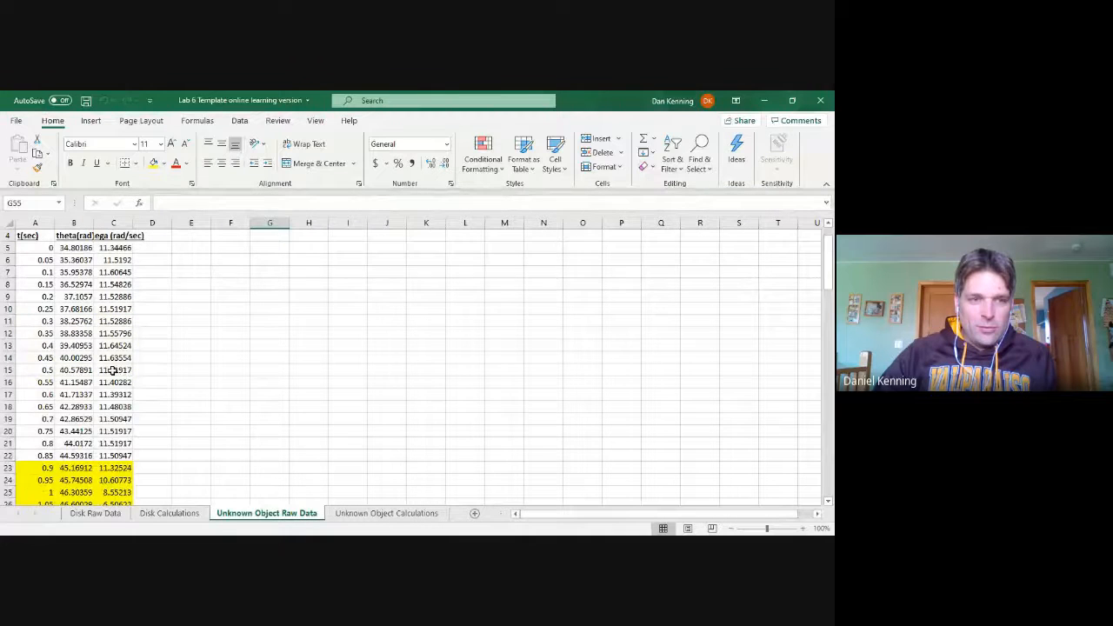
Step: Highlight the readings before and after the yellow collision rows
drag(35, 248, 114, 444)
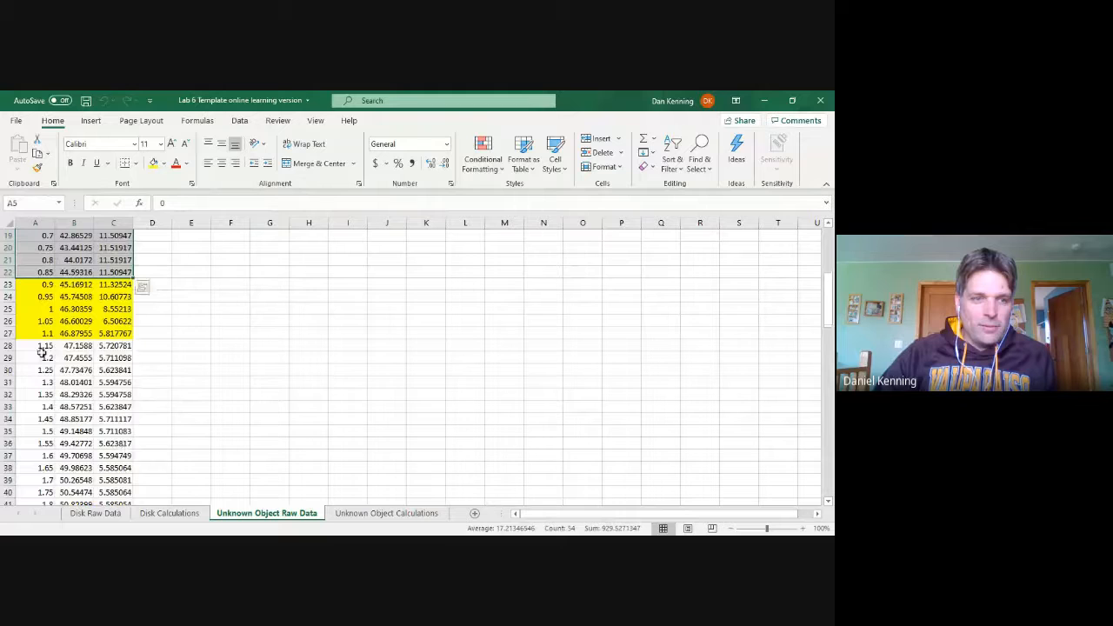
drag(44, 345, 113, 499)
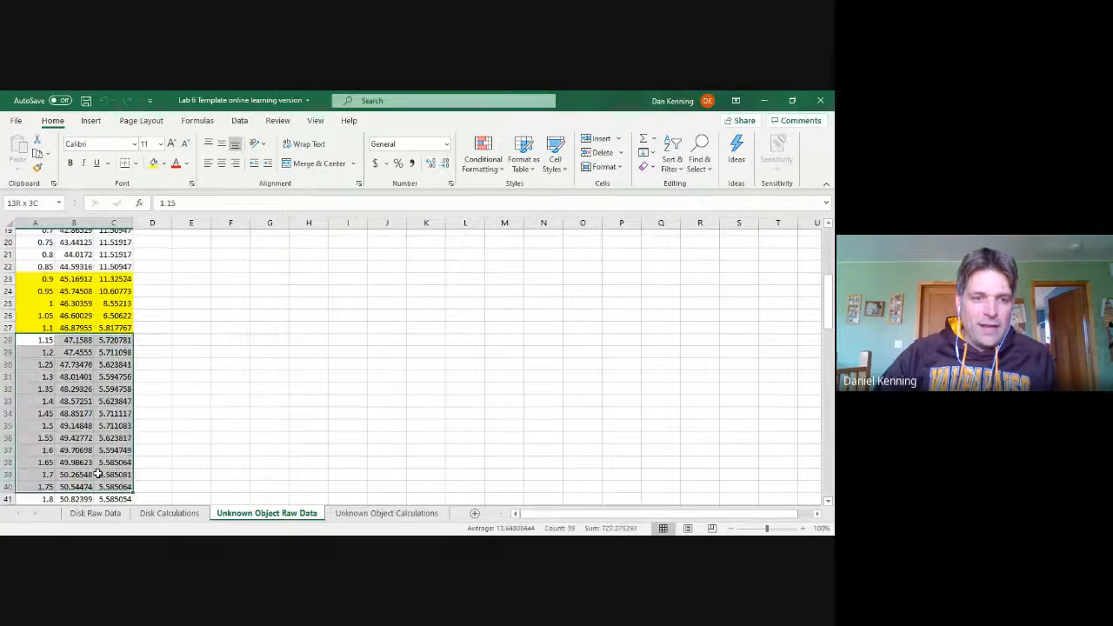
scroll(down, 3)
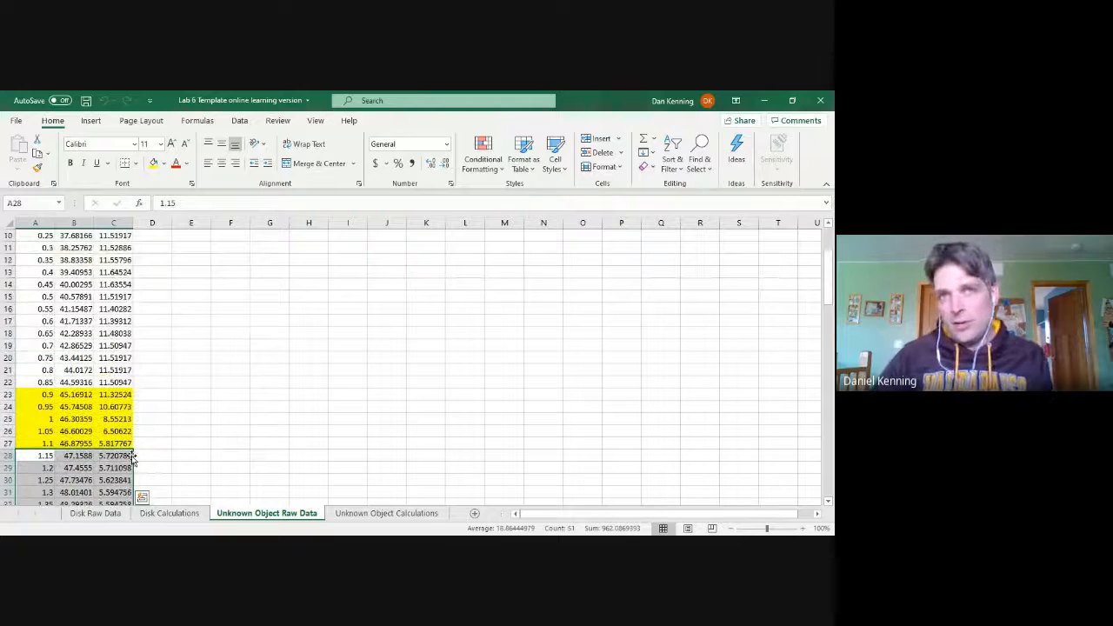
scroll(up, 3)
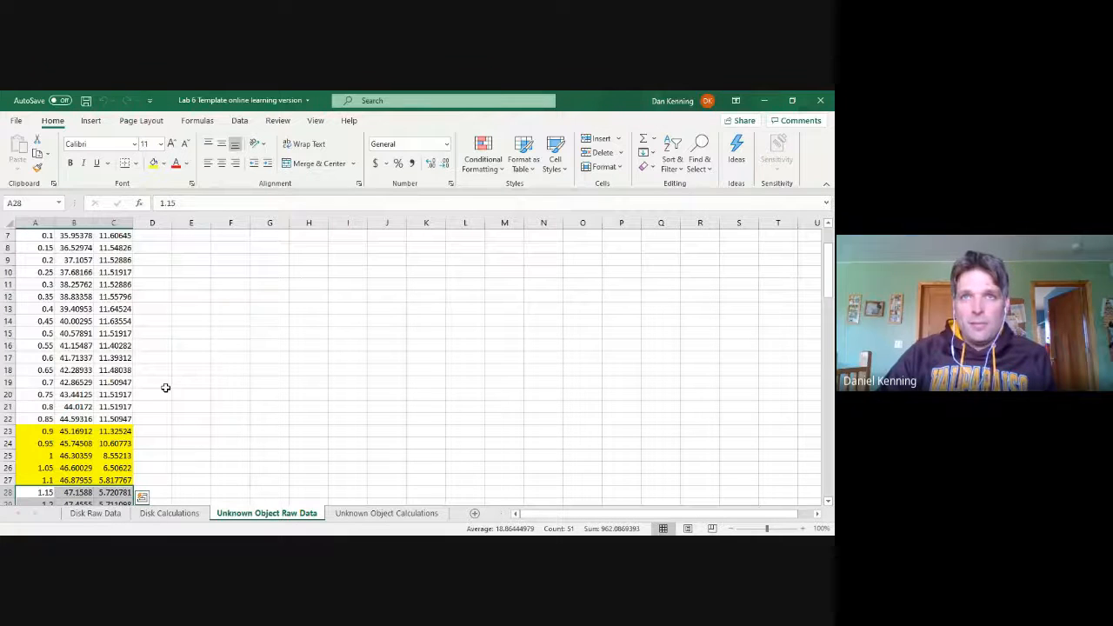
mouse_move(221, 398)
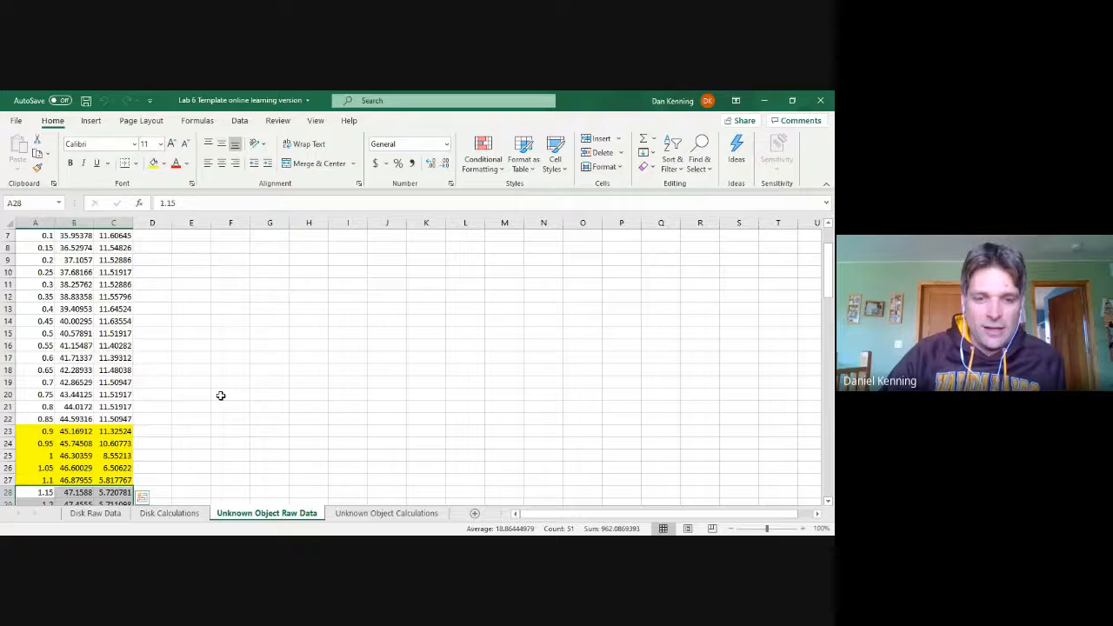
mouse_move(182, 442)
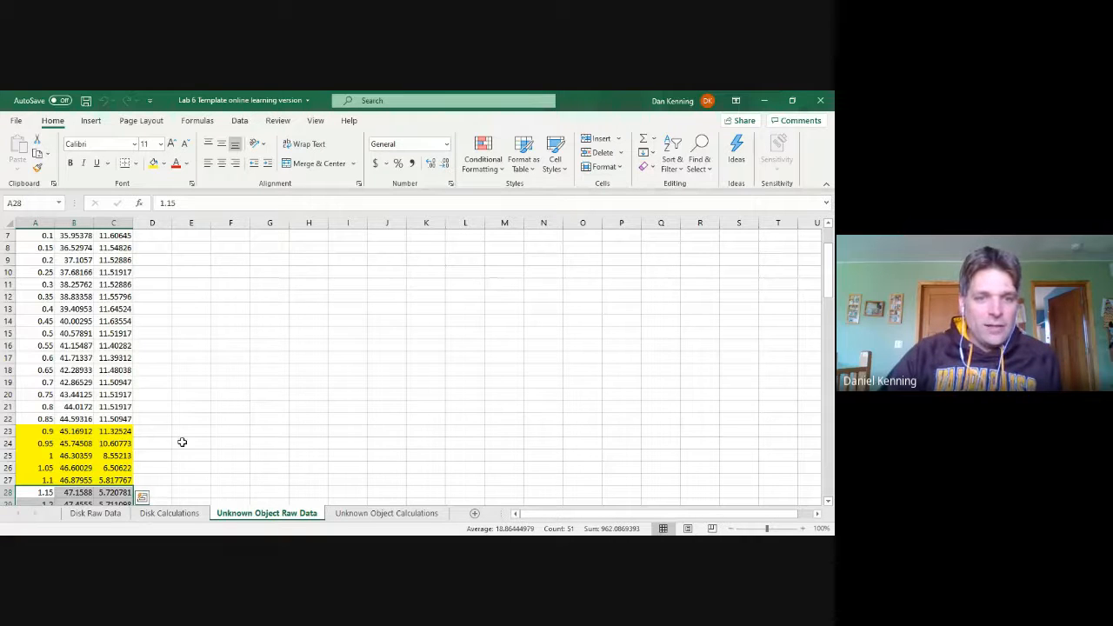
Step: Toggle between the Unknown Object Calculations and Disk Calculations sheets, ending on Unknown Object Calculations
click(386, 513)
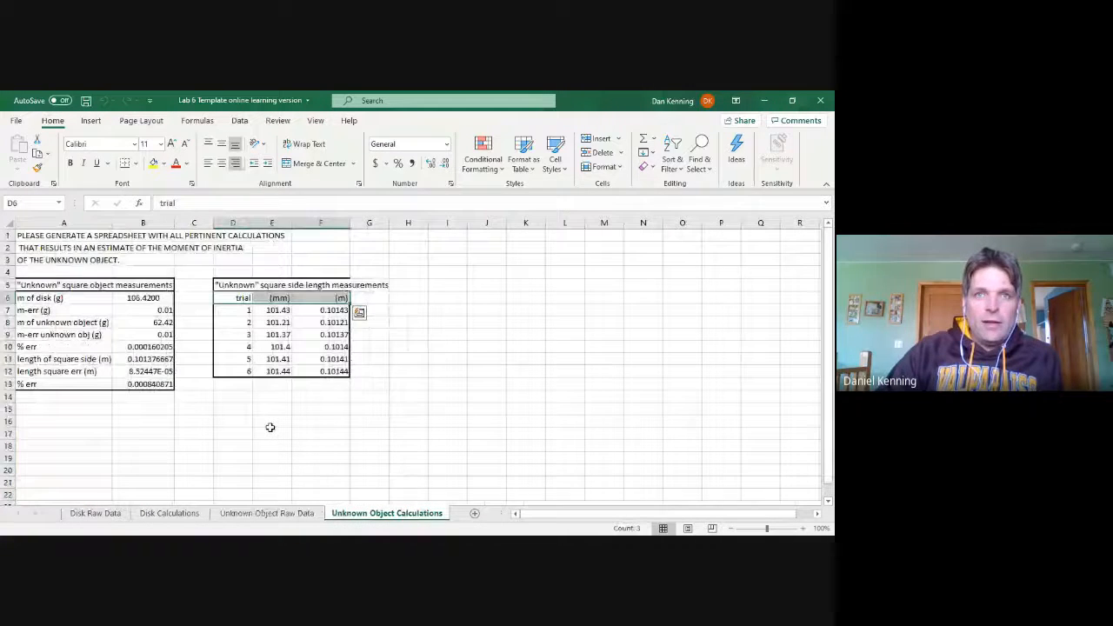
mouse_move(293, 419)
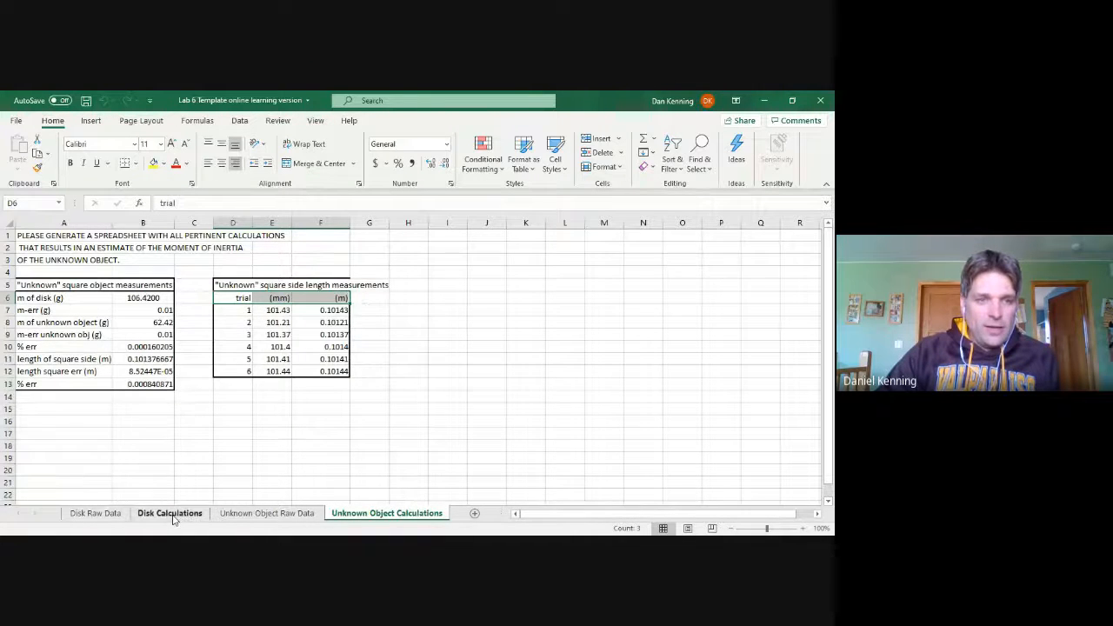
click(169, 513)
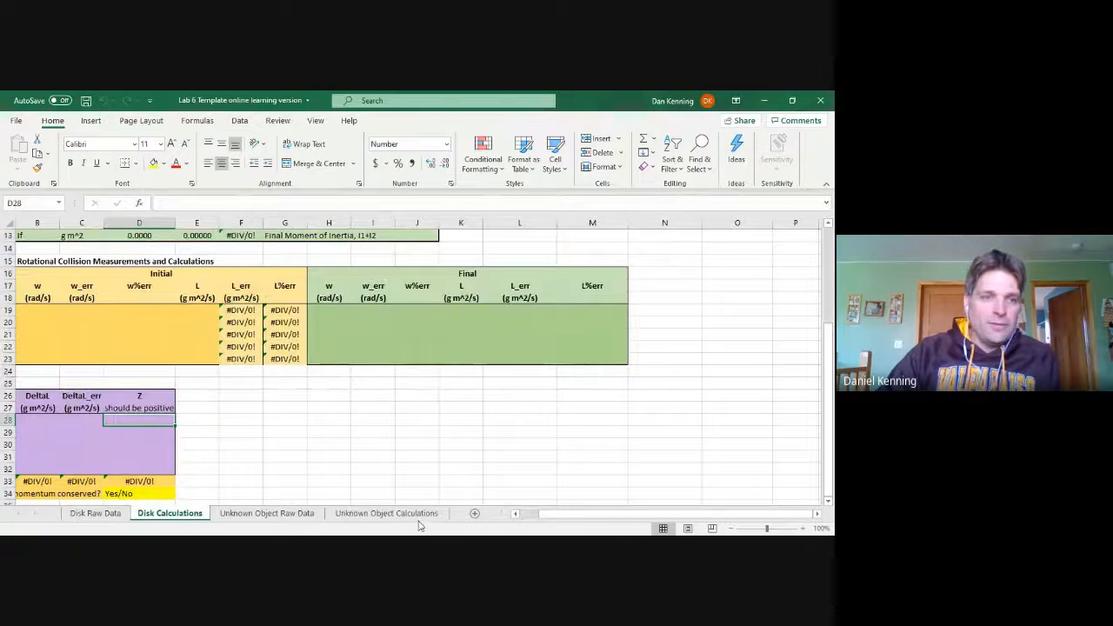
mouse_move(363, 406)
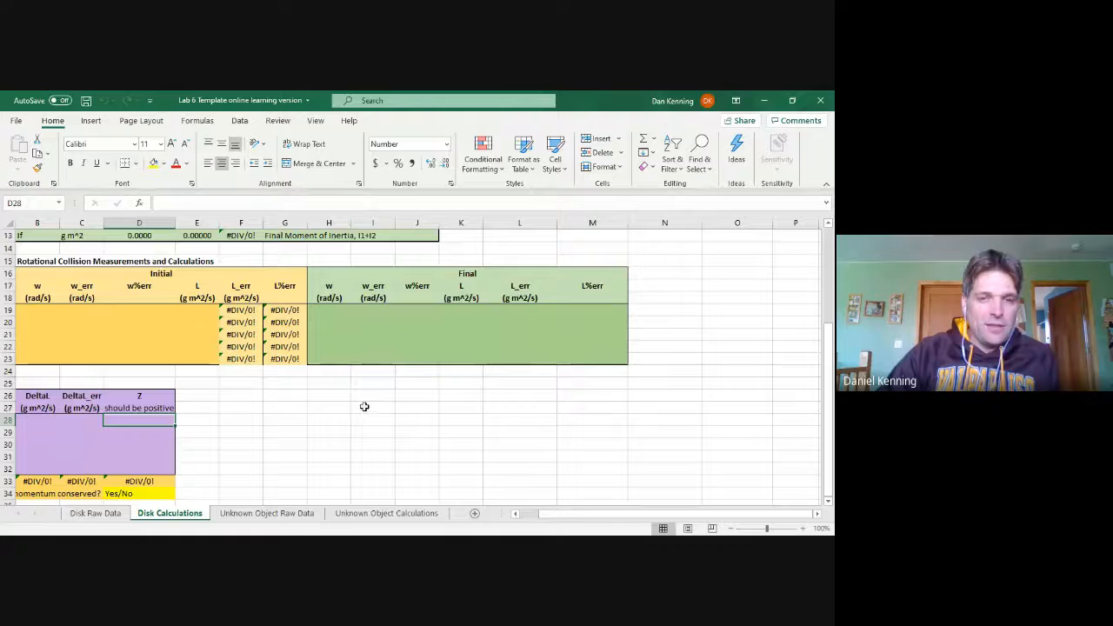
mouse_move(274, 453)
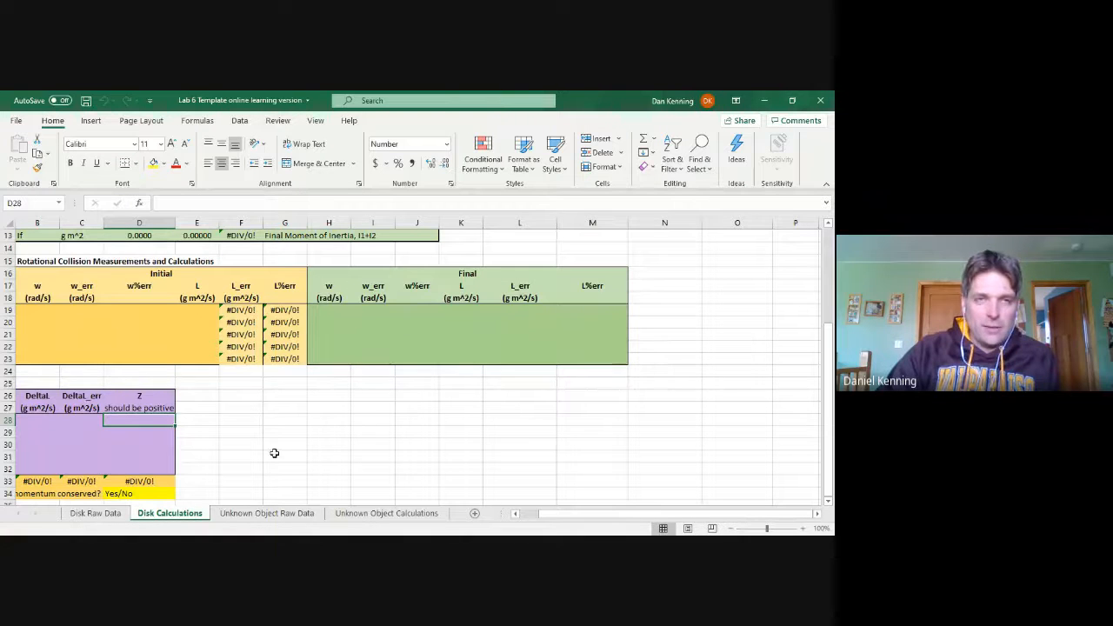
mouse_move(463, 395)
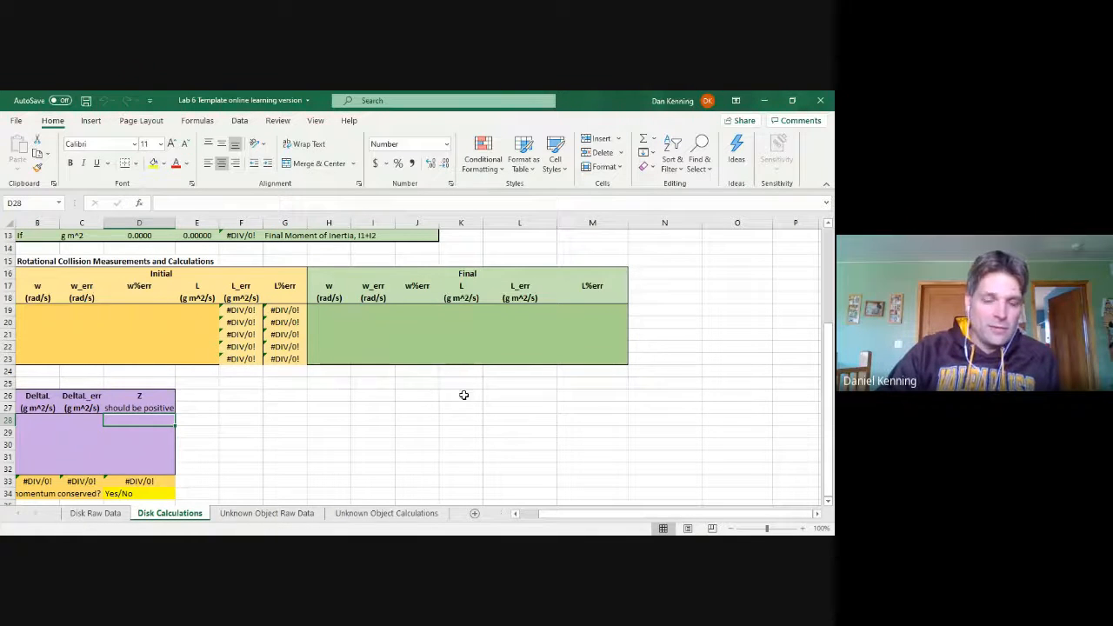
click(386, 513)
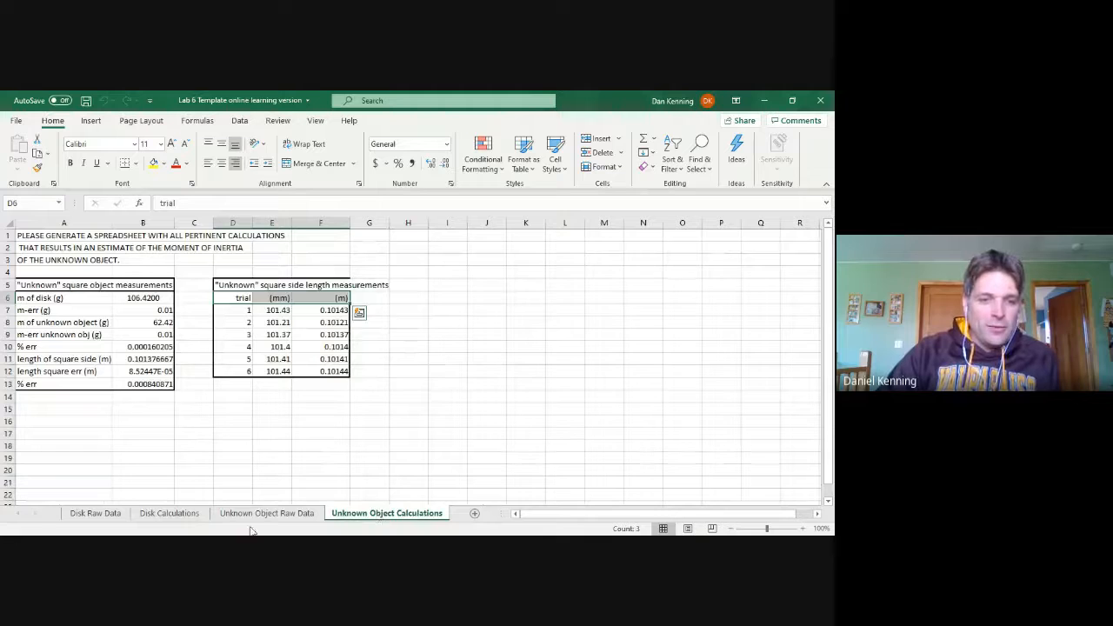
click(169, 513)
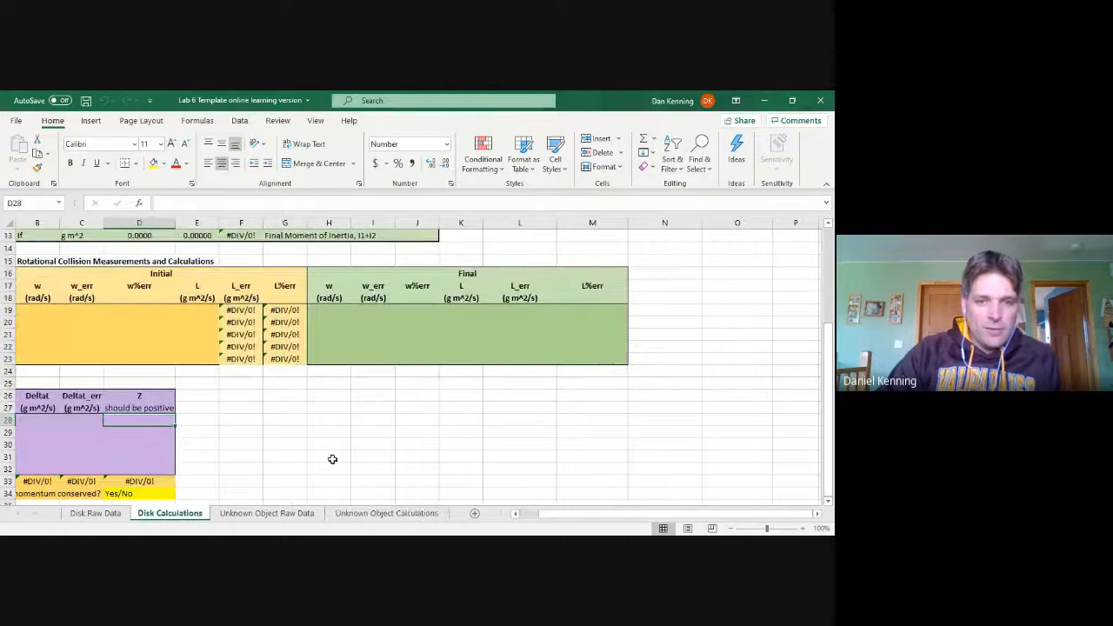
click(386, 513)
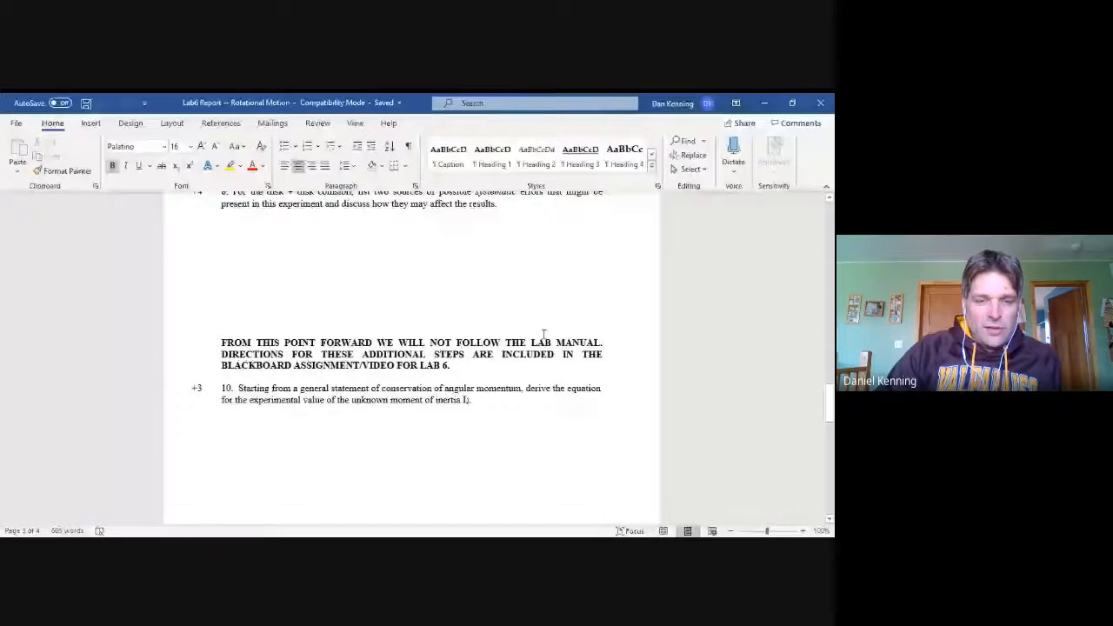
Step: Scroll the Word lab report through questions 10–15 and back to question 10
scroll(down, 3)
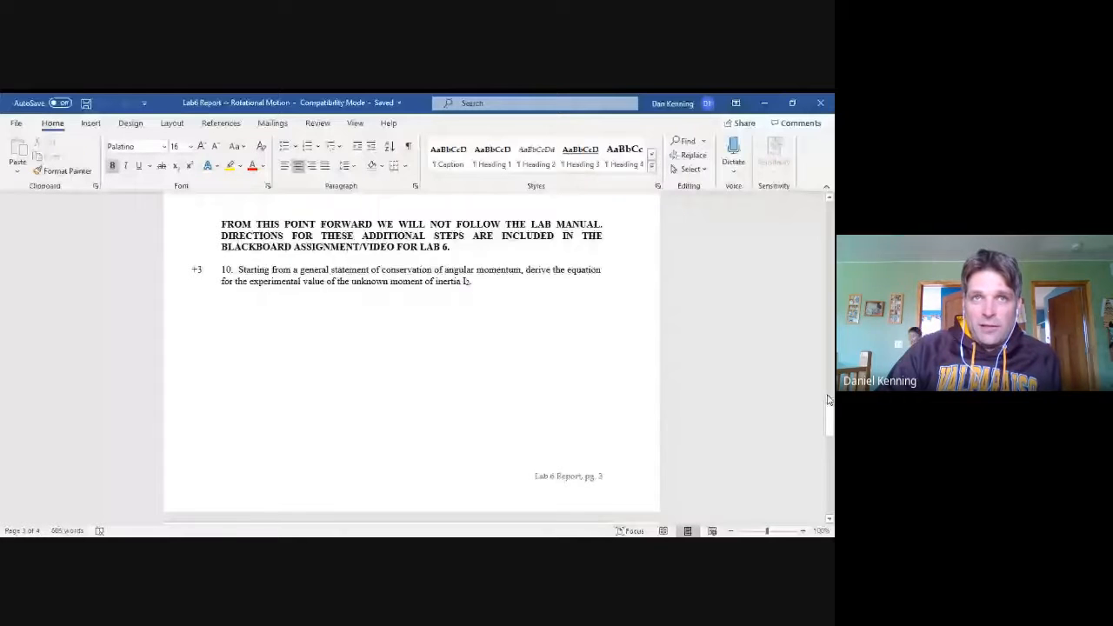
scroll(down, 3)
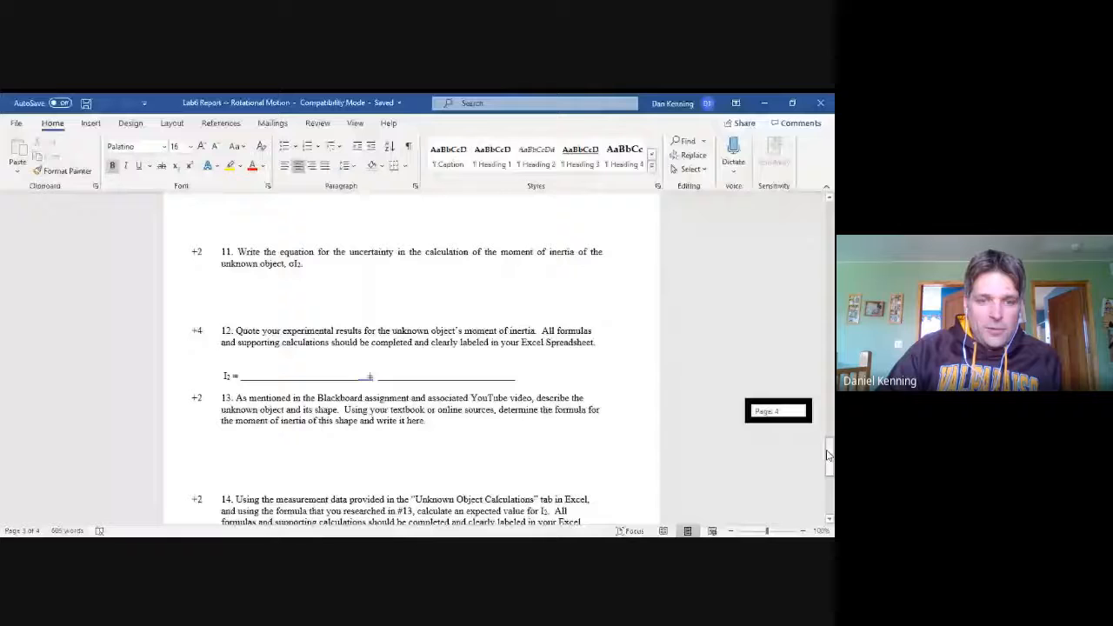
scroll(down, 3)
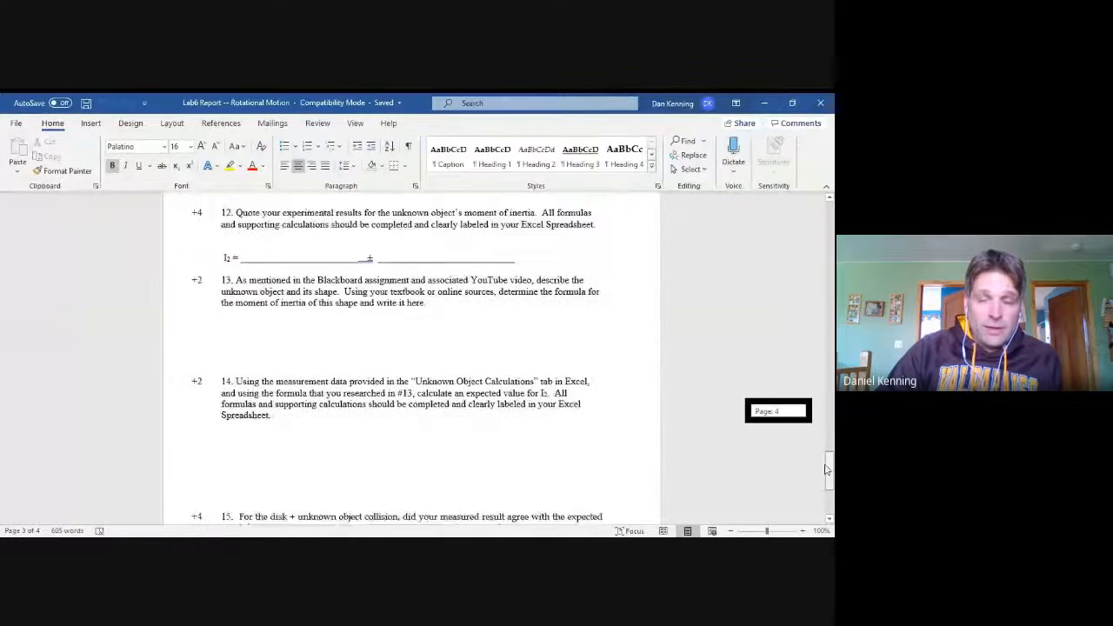
scroll(down, 3)
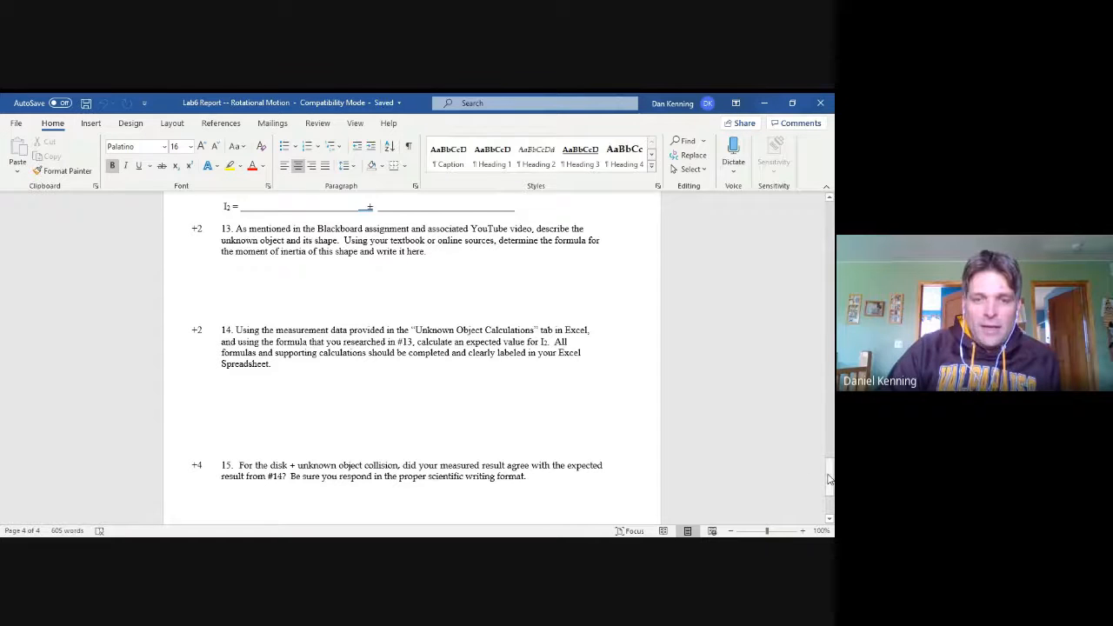
scroll(down, 3)
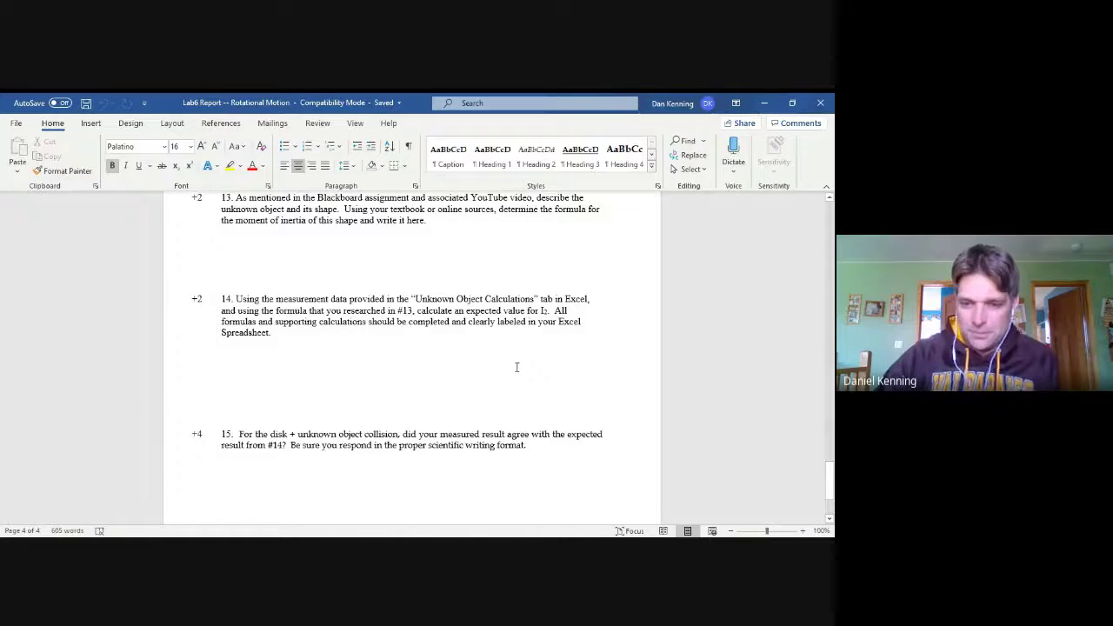
scroll(down, 3)
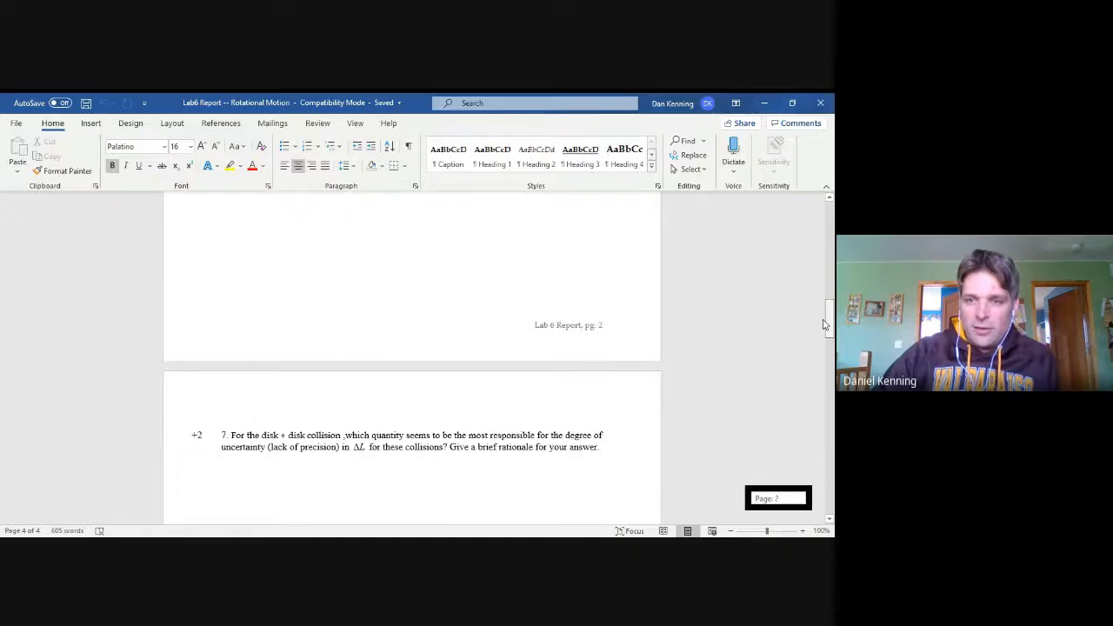
scroll(up, 3)
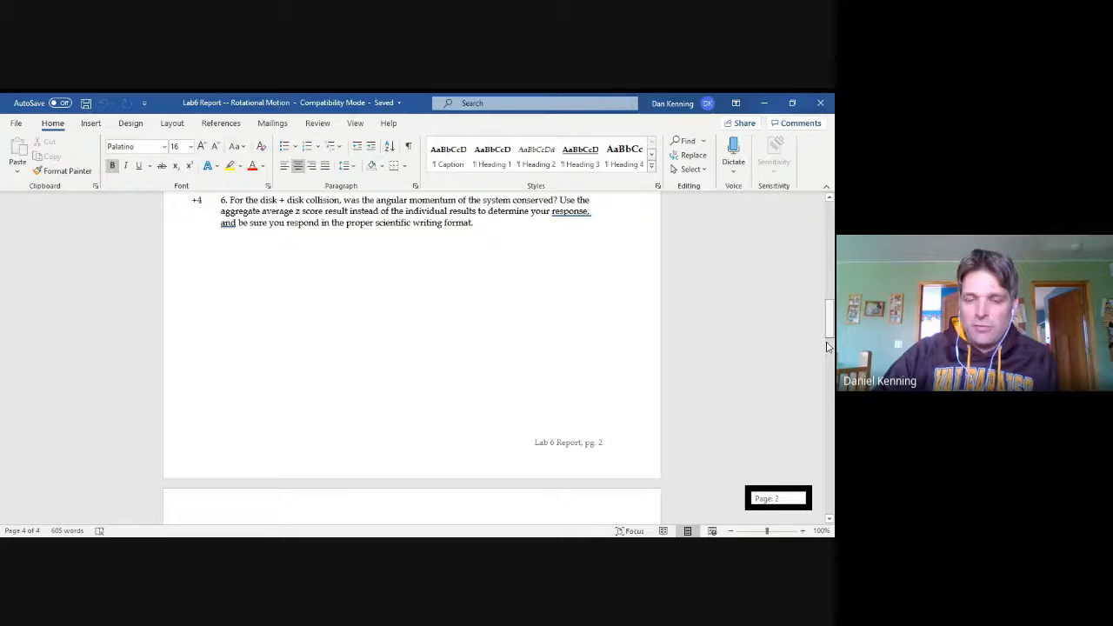
scroll(down, 3)
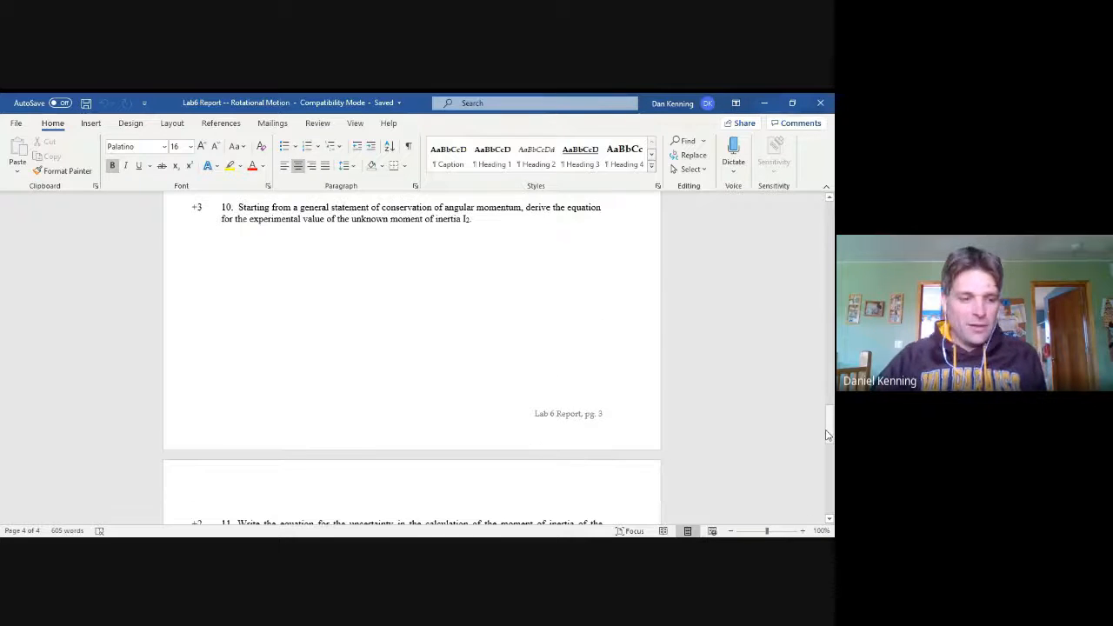